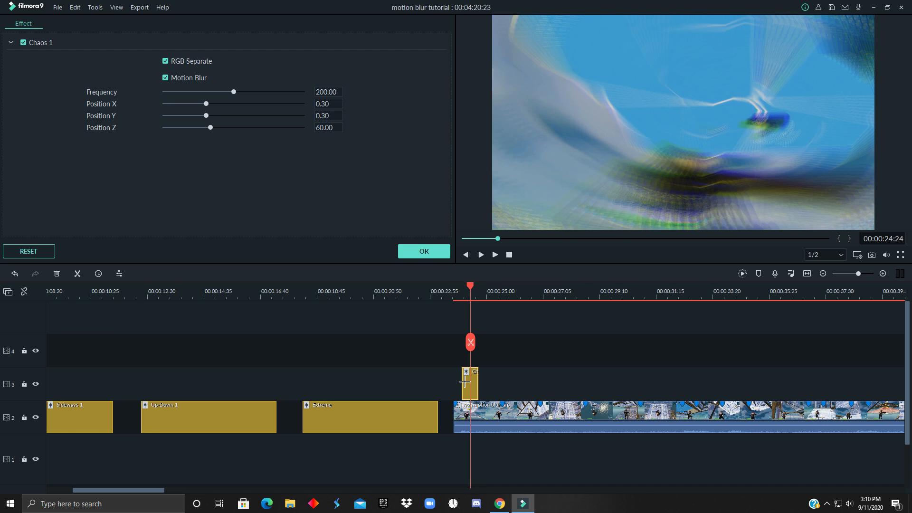
{"action": "mouse_move", "coordinate": [155, 60]}
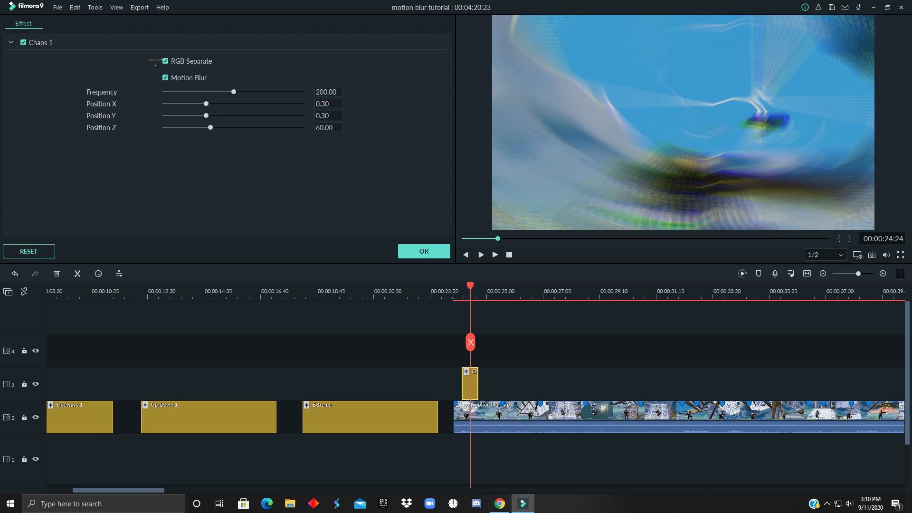
- Turn off RGB Separate on Chaos 1 and lower Position Z to 2.48 and Position Y to 0.01
{"action": "left_click", "coordinate": [164, 61]}
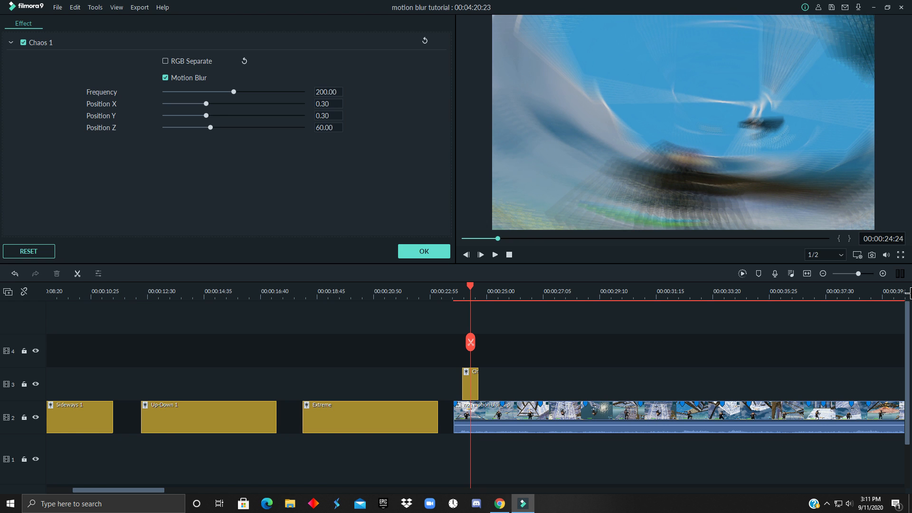
{"action": "left_click_drag", "start_coordinate": [209, 128], "coordinate": [178, 127]}
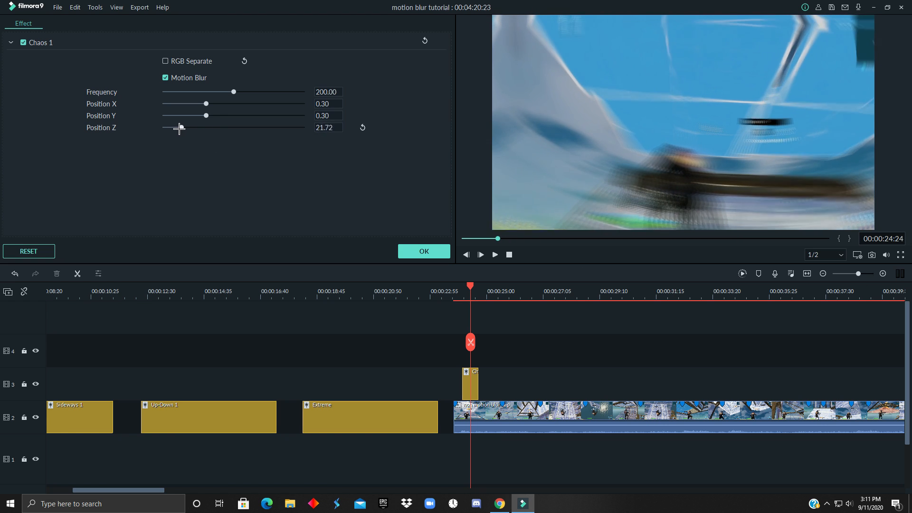
{"action": "left_click_drag", "start_coordinate": [179, 116], "coordinate": [169, 127]}
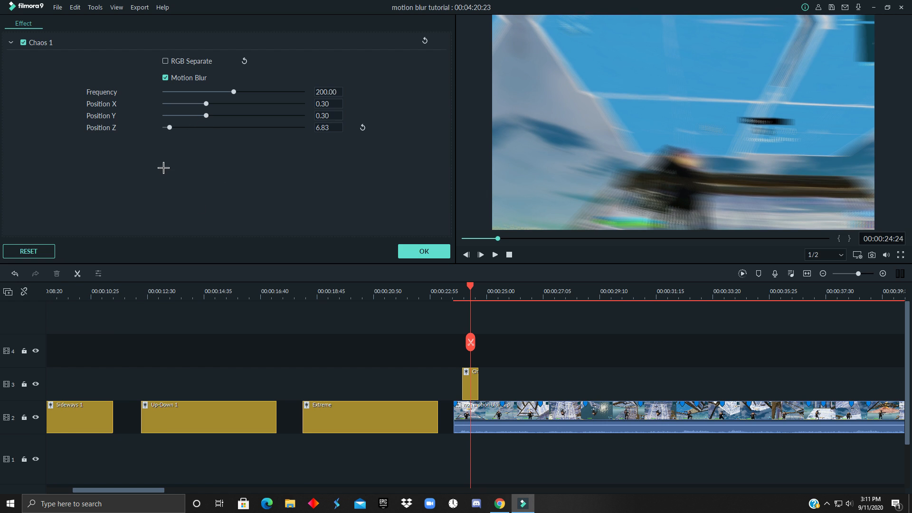
{"action": "left_click_drag", "start_coordinate": [205, 115], "coordinate": [200, 115]}
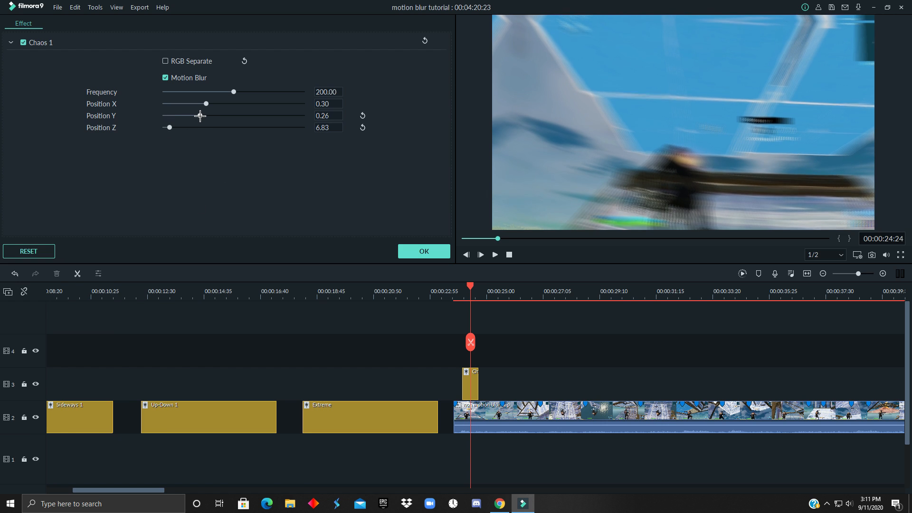
{"action": "left_click_drag", "start_coordinate": [201, 115], "coordinate": [165, 115]}
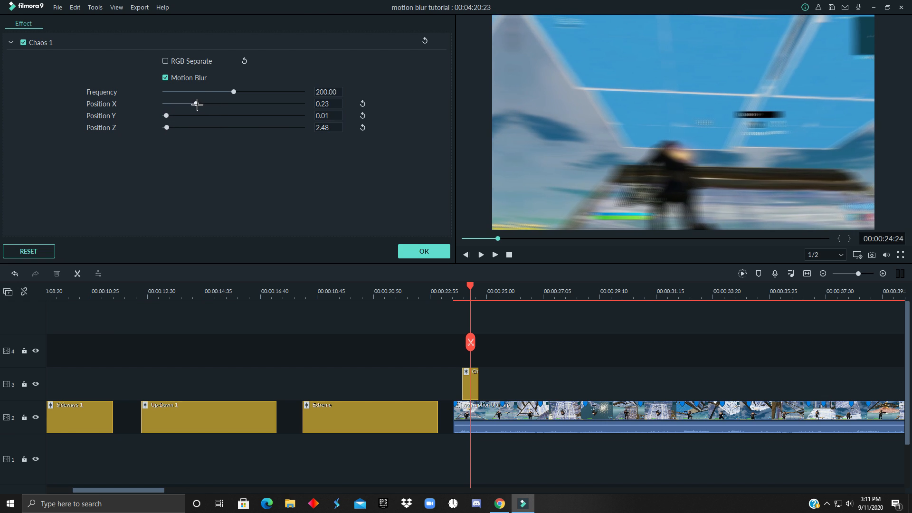
- Bring the Chaos 1 Position X slider down to about 0.15
{"action": "left_click_drag", "start_coordinate": [196, 103], "coordinate": [202, 104]}
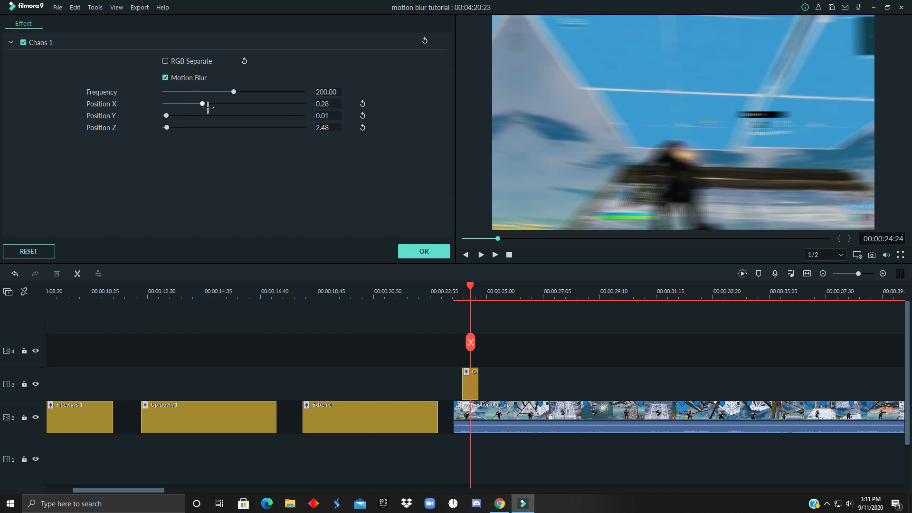
{"action": "left_click_drag", "start_coordinate": [202, 104], "coordinate": [302, 104]}
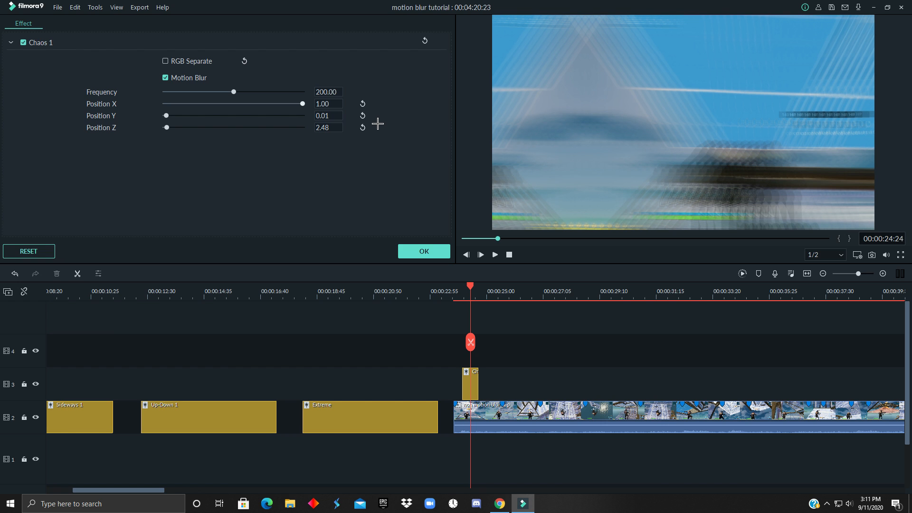
{"action": "left_click_drag", "start_coordinate": [302, 104], "coordinate": [269, 103]}
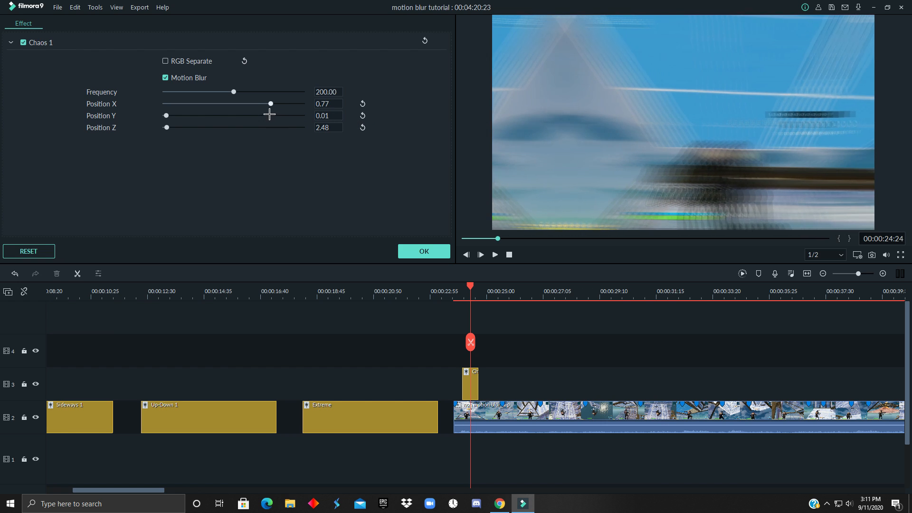
{"action": "left_click_drag", "start_coordinate": [270, 103], "coordinate": [211, 103]}
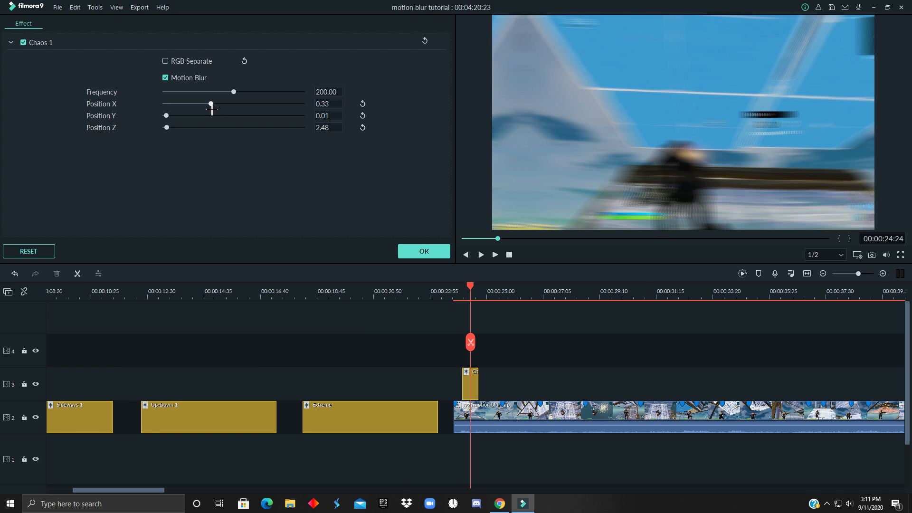
{"action": "left_click_drag", "start_coordinate": [211, 107], "coordinate": [196, 107]}
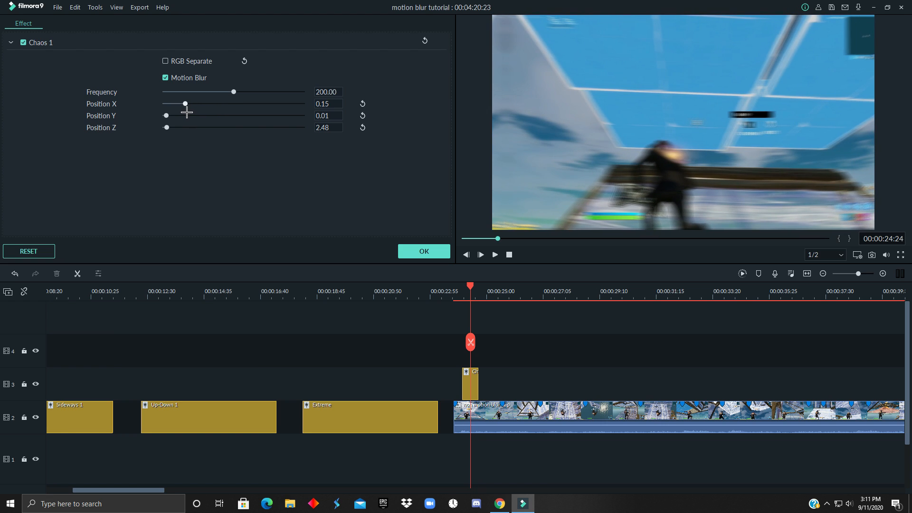
{"action": "mouse_move", "coordinate": [232, 85]}
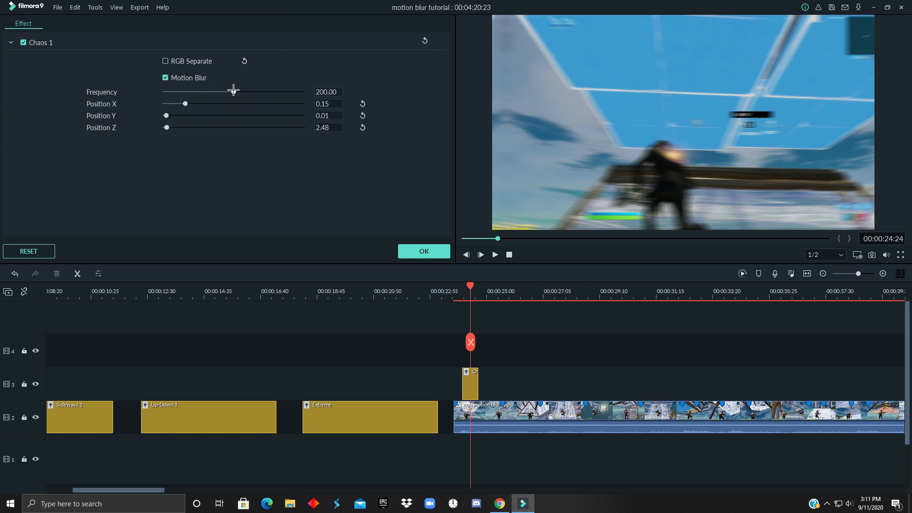
- Lower the Chaos 1 shake frequency to 74.48 and preview it on the timeline
{"action": "left_click_drag", "start_coordinate": [234, 93], "coordinate": [184, 92]}
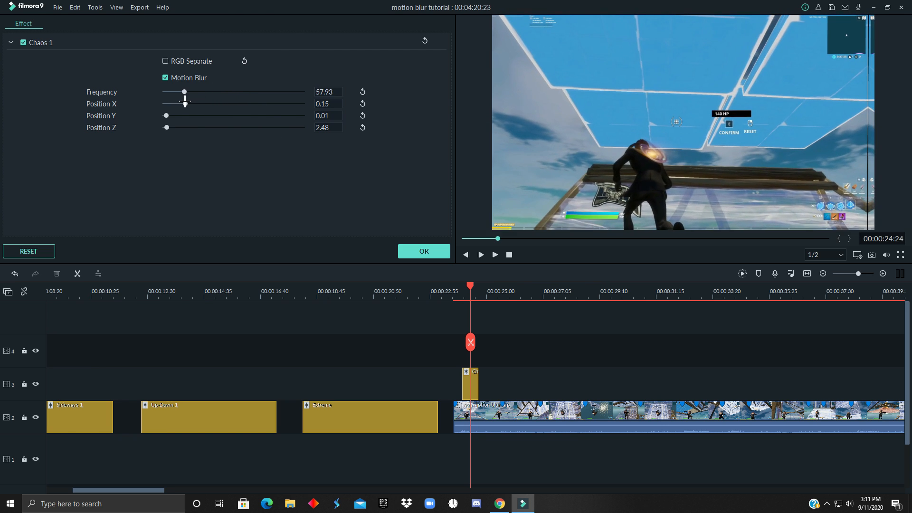
{"action": "left_click_drag", "start_coordinate": [185, 92], "coordinate": [181, 92]}
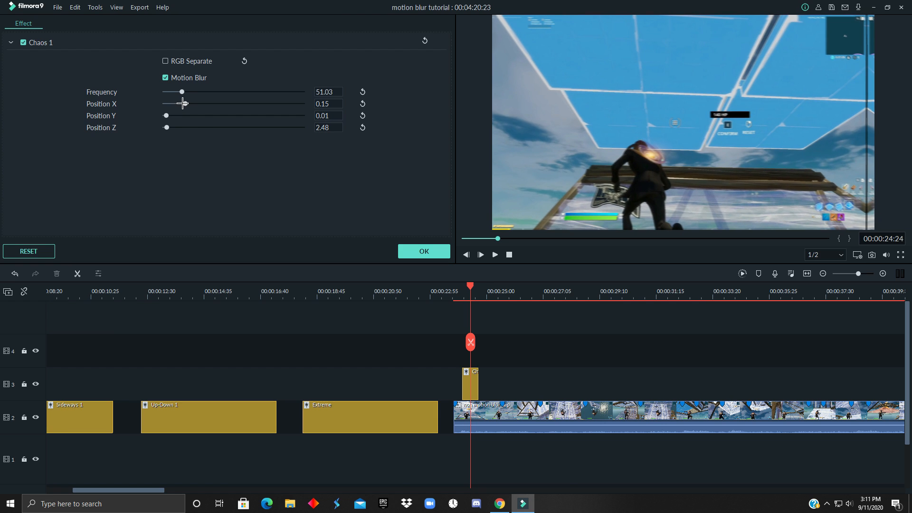
{"action": "left_click_drag", "start_coordinate": [183, 92], "coordinate": [174, 91]}
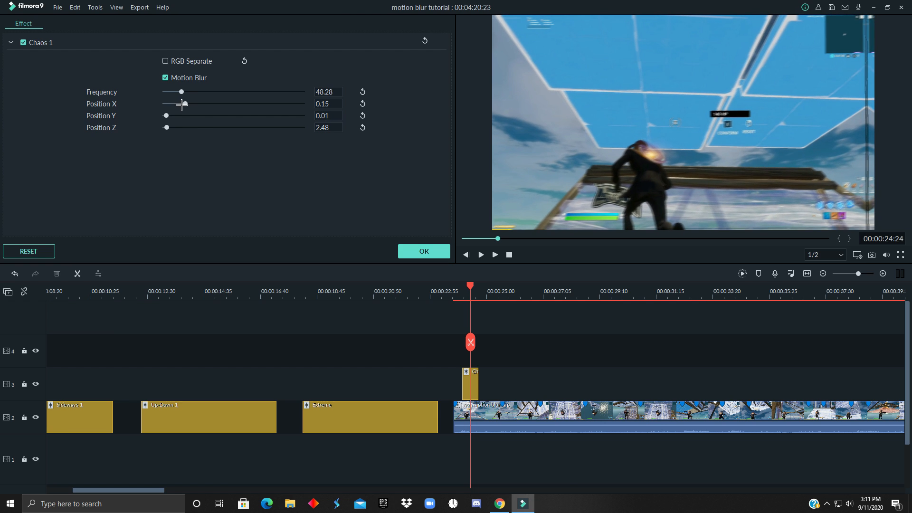
{"action": "left_click_drag", "start_coordinate": [180, 91], "coordinate": [183, 92]}
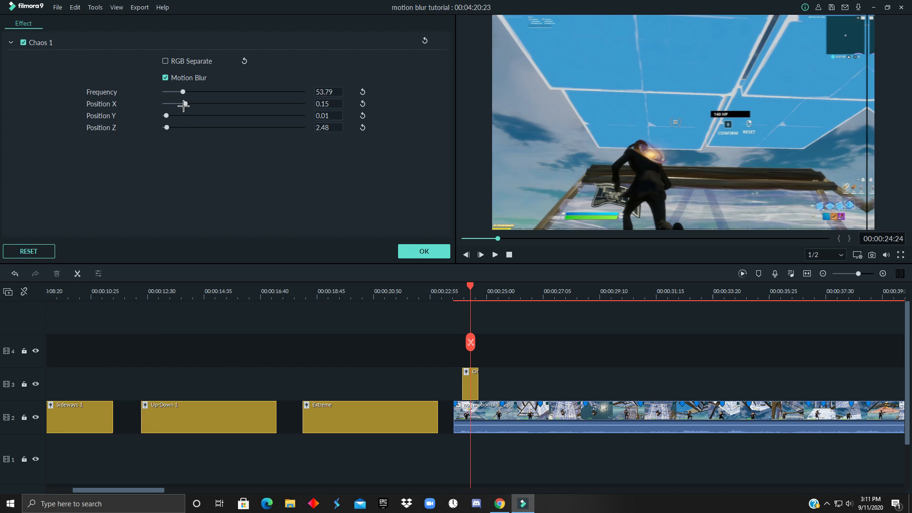
{"action": "left_click_drag", "start_coordinate": [182, 91], "coordinate": [190, 91]}
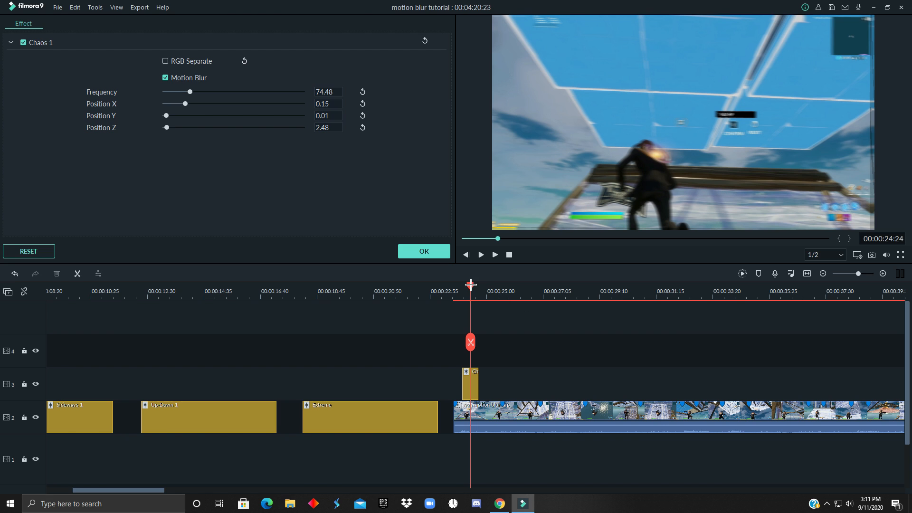
{"action": "left_click", "coordinate": [494, 255]}
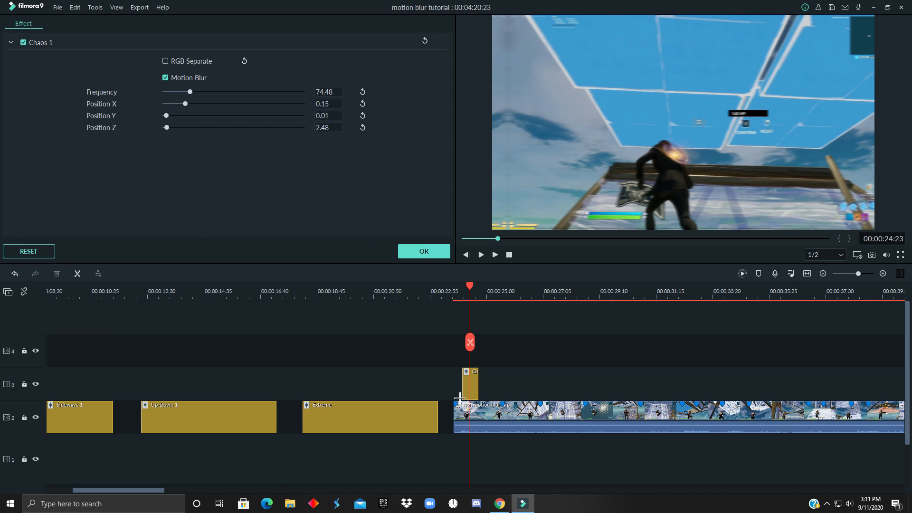
{"action": "left_click_drag", "start_coordinate": [189, 92], "coordinate": [185, 92]}
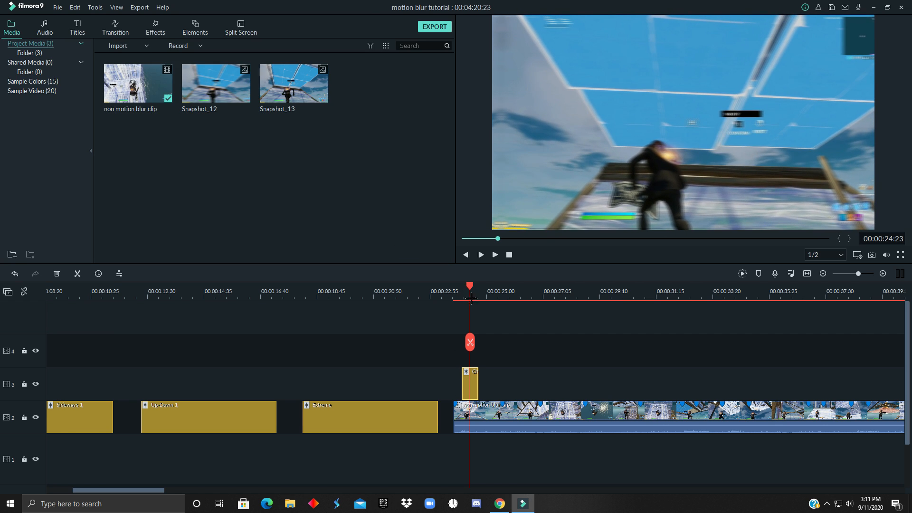
- Reopen Chaos 1, nudge Position X to 0.13 at frequency 31.72, and replay the shake
{"action": "left_click", "coordinate": [480, 254]}
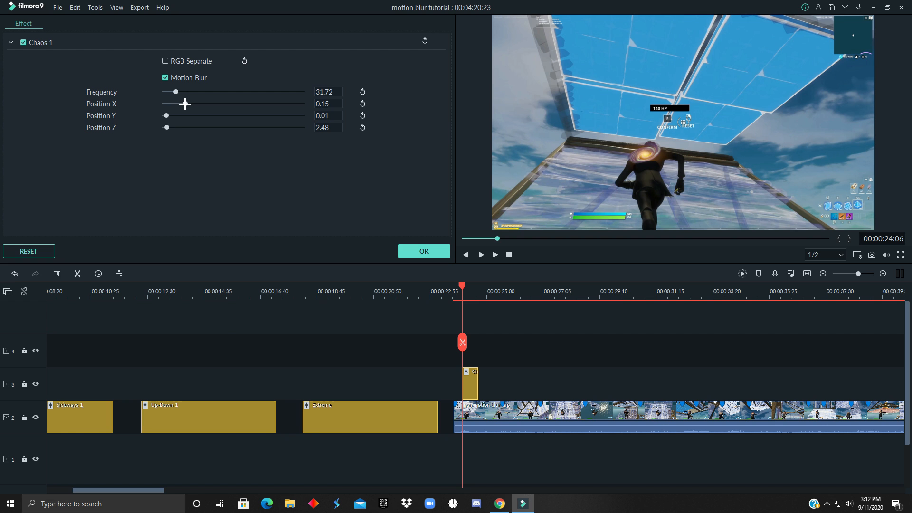
{"action": "left_click_drag", "start_coordinate": [177, 103], "coordinate": [184, 103]}
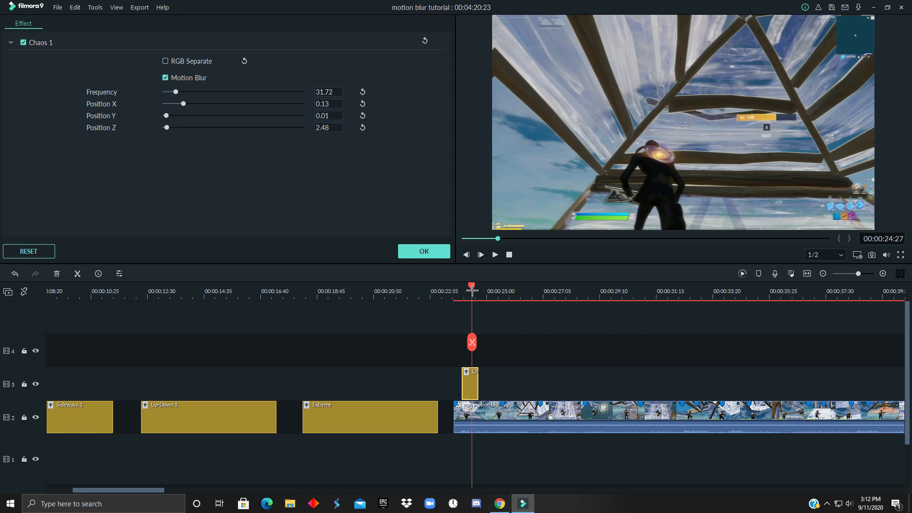
{"action": "left_click", "coordinate": [480, 255]}
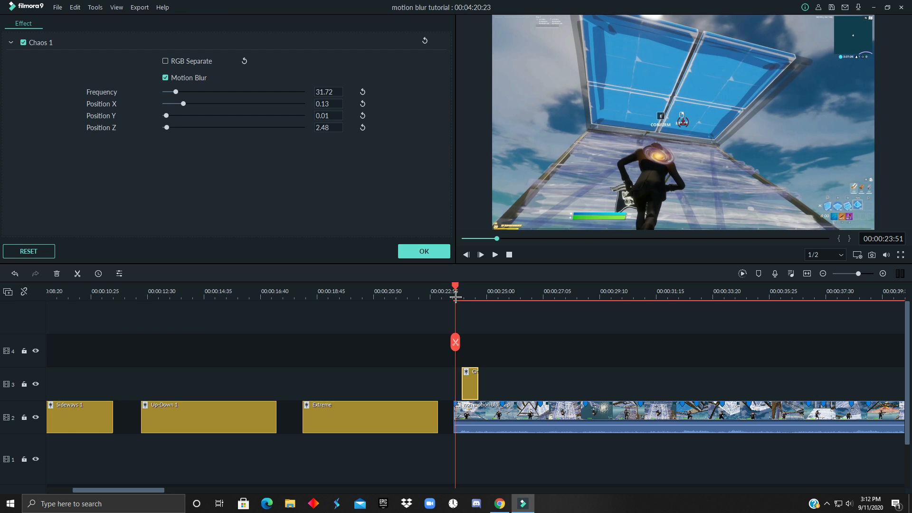
{"action": "left_click", "coordinate": [481, 255]}
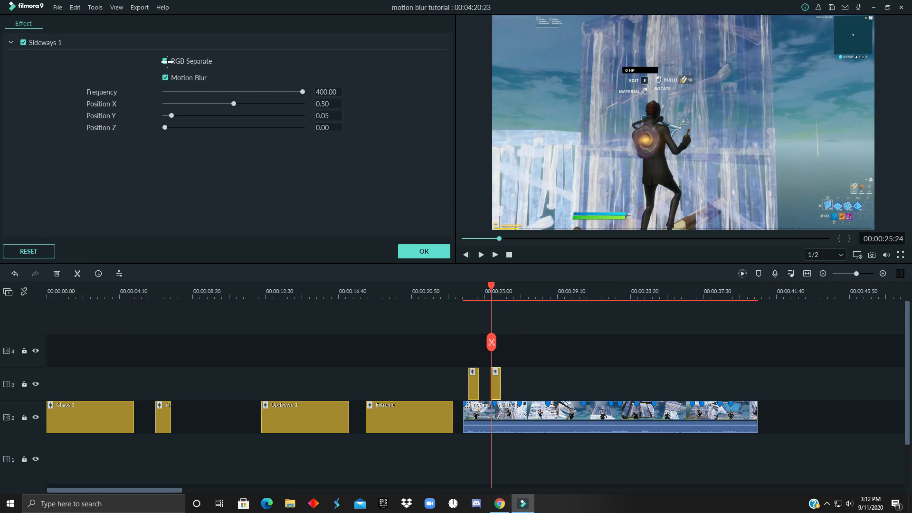
- Turn off RGB Separate on Sideways 1, lower frequency to 46.90 and Position X to 0.09, then preview
{"action": "left_click", "coordinate": [166, 61]}
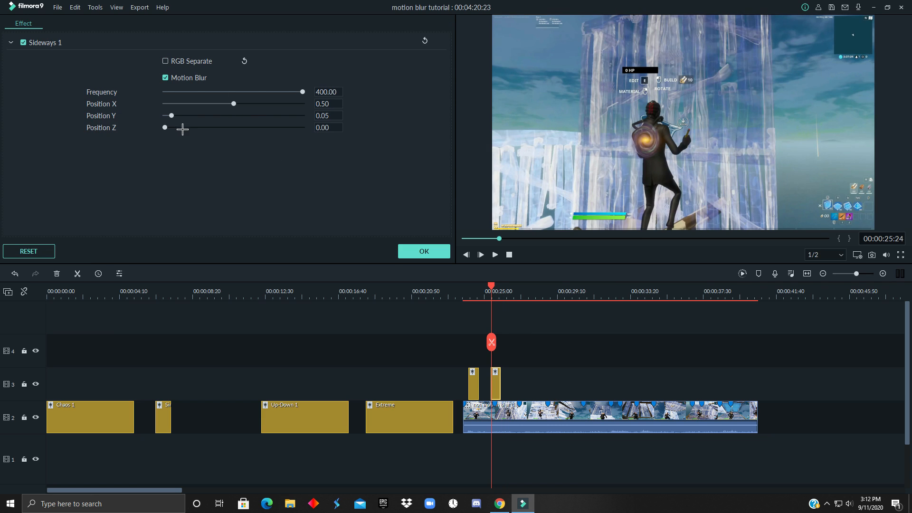
{"action": "left_click_drag", "start_coordinate": [234, 104], "coordinate": [223, 104]}
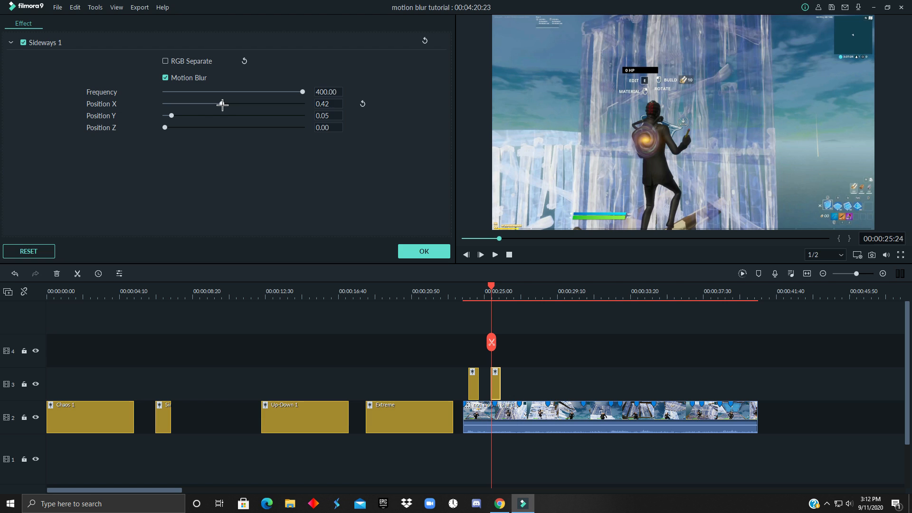
{"action": "left_click_drag", "start_coordinate": [225, 103], "coordinate": [180, 104]}
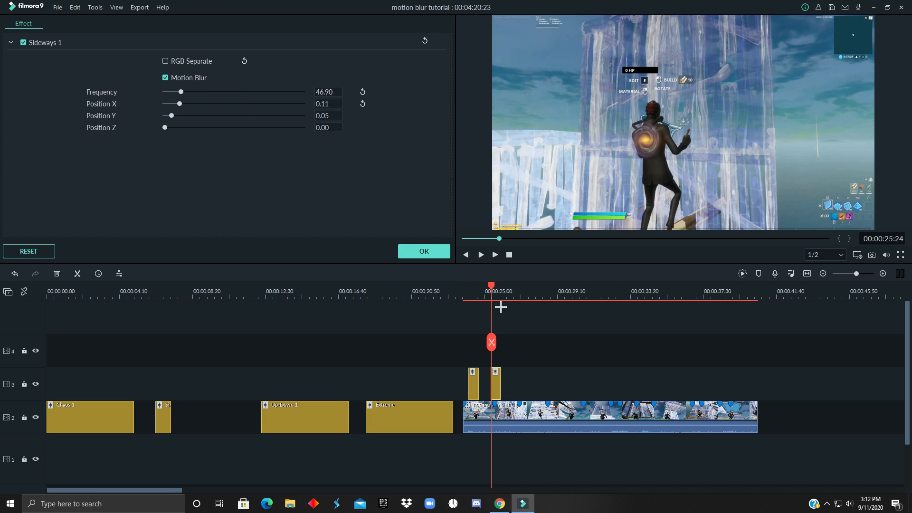
{"action": "left_click", "coordinate": [480, 255]}
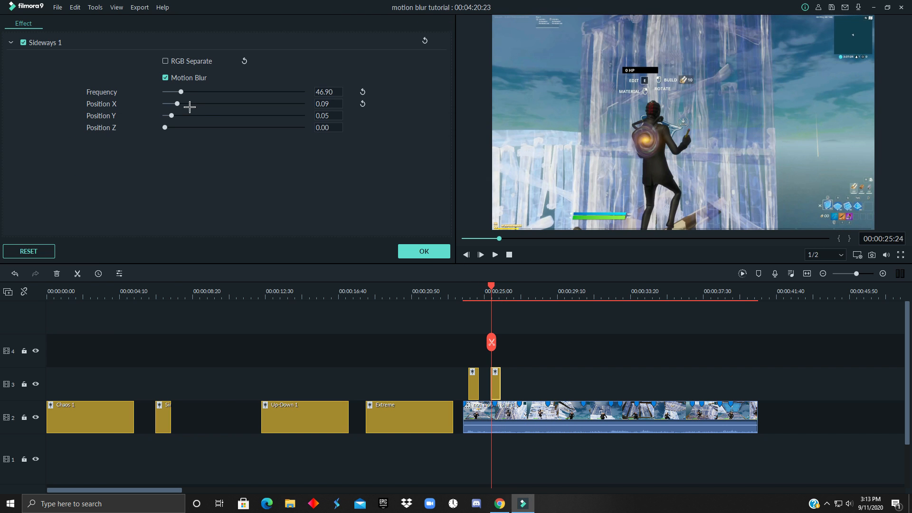
- Confirm the Sideways 1 settings and replay the gameplay around the 27-second mark
{"action": "left_click", "coordinate": [155, 27]}
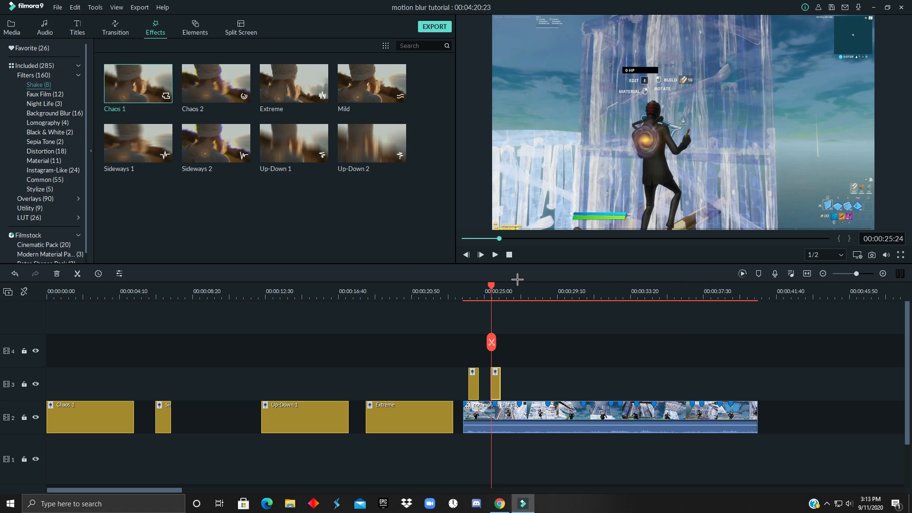
{"action": "left_click", "coordinate": [480, 255]}
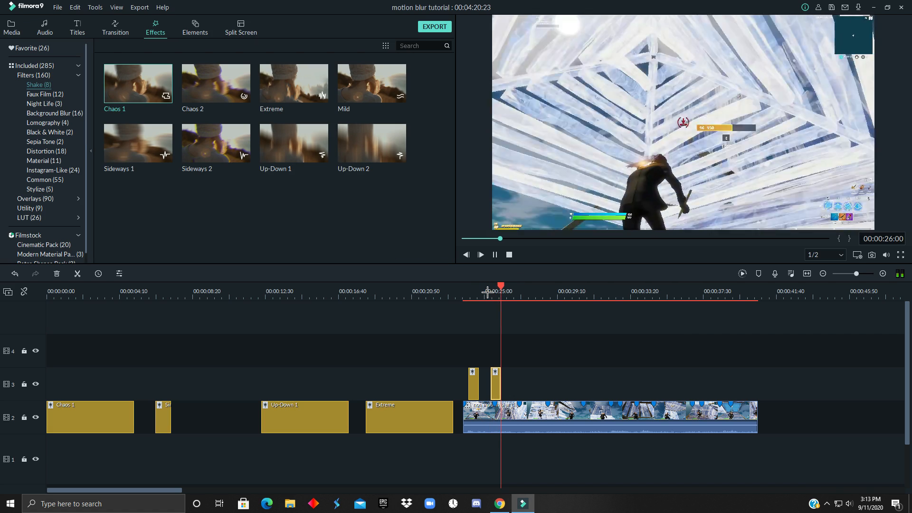
{"action": "left_click", "coordinate": [529, 291]}
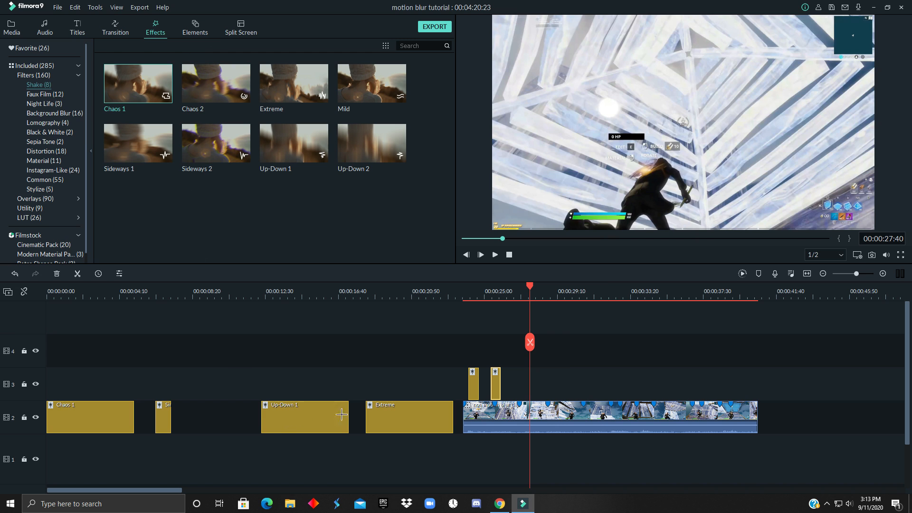
{"action": "left_click", "coordinate": [522, 286]}
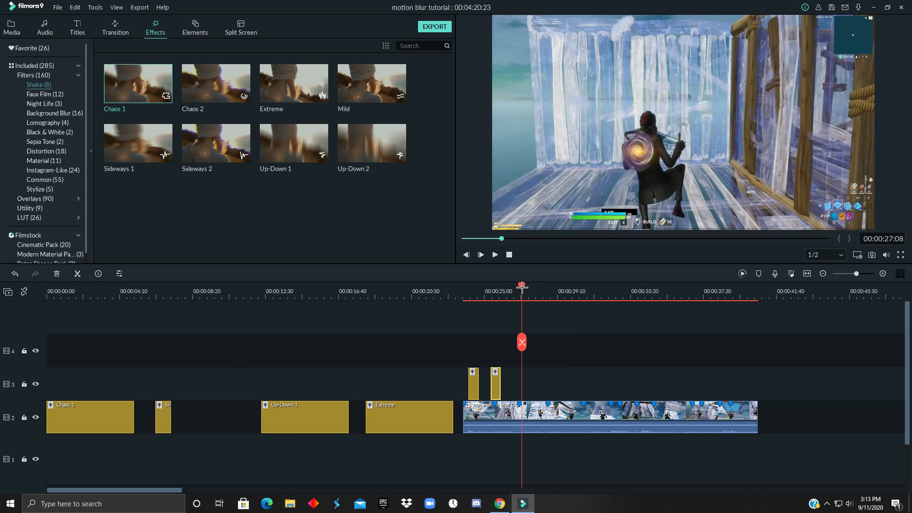
{"action": "left_click", "coordinate": [296, 285]}
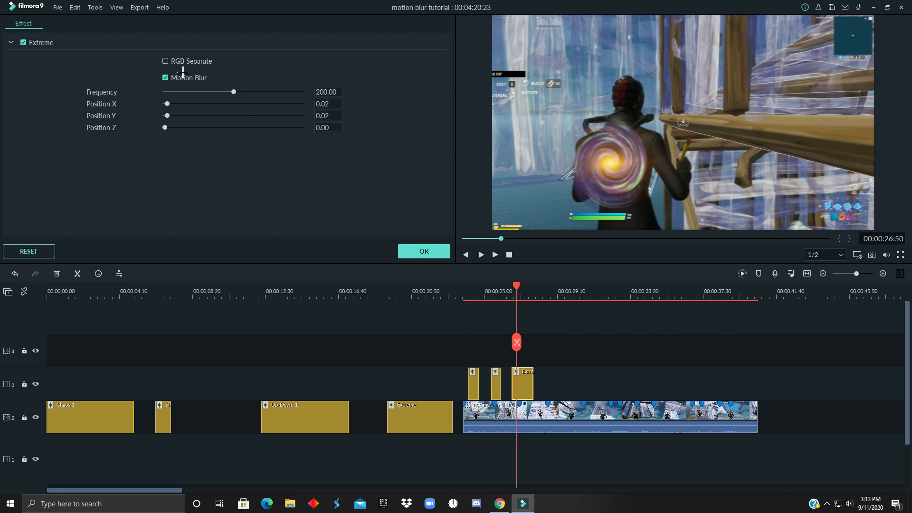
- Lower the Extreme shake's slider and replay the clip from around 26 seconds
{"action": "left_click_drag", "start_coordinate": [234, 92], "coordinate": [175, 92]}
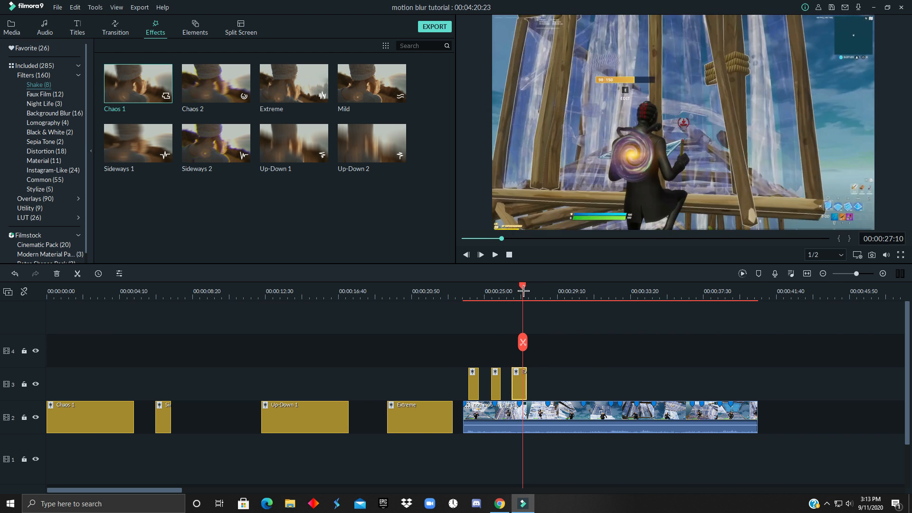
{"action": "left_click", "coordinate": [479, 255]}
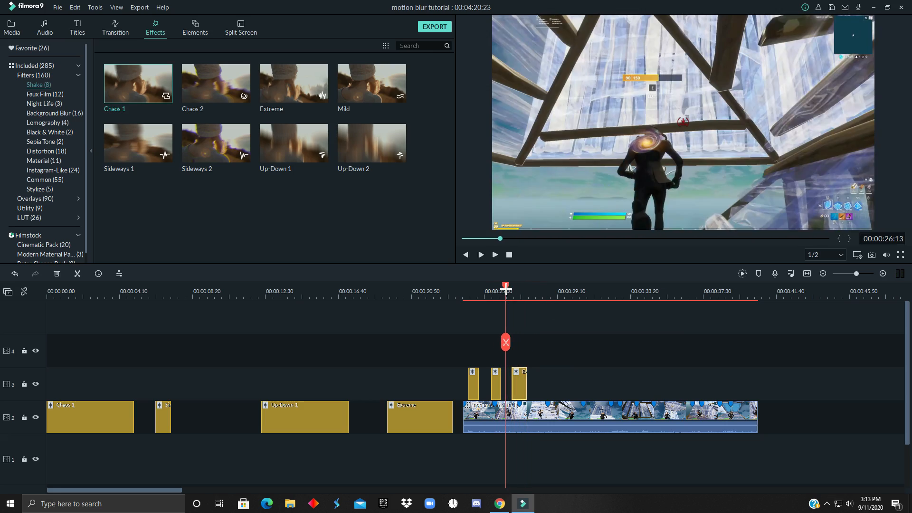
{"action": "left_click", "coordinate": [479, 255]}
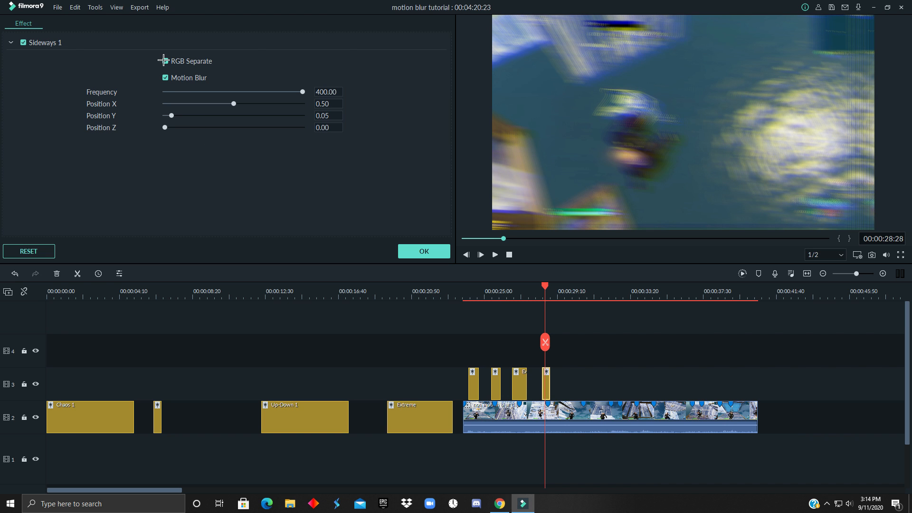
- Tone down the Sideways 1 shake slider near 28 seconds and check it on the timeline
{"action": "left_click_drag", "start_coordinate": [302, 91], "coordinate": [235, 91]}
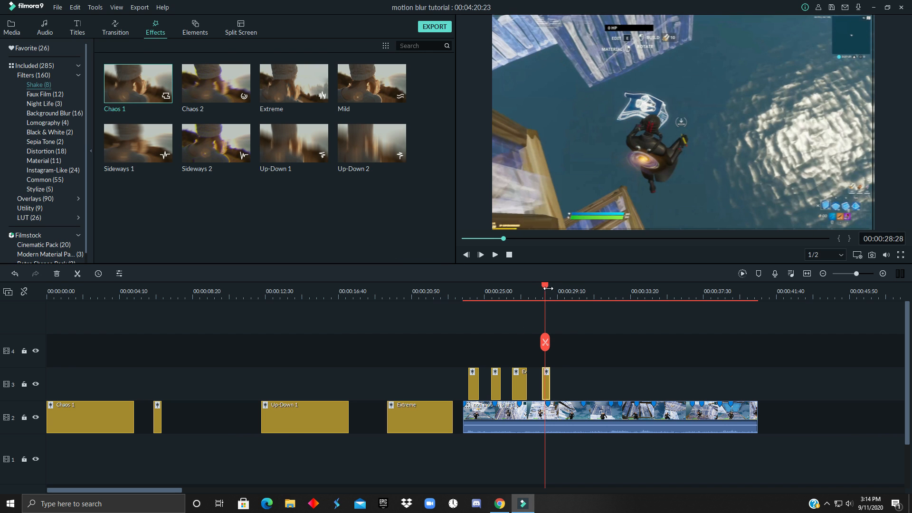
{"action": "left_click", "coordinate": [480, 255]}
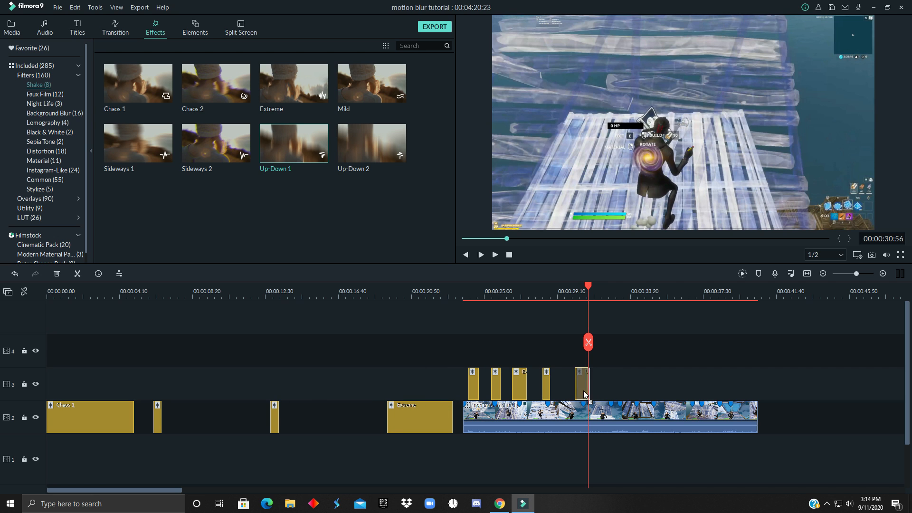
- Soften Up-Down 1 to Position Y 0.34 at frequency 136.55, confirm, and preview across the clip
{"action": "double_click", "coordinate": [582, 384]}
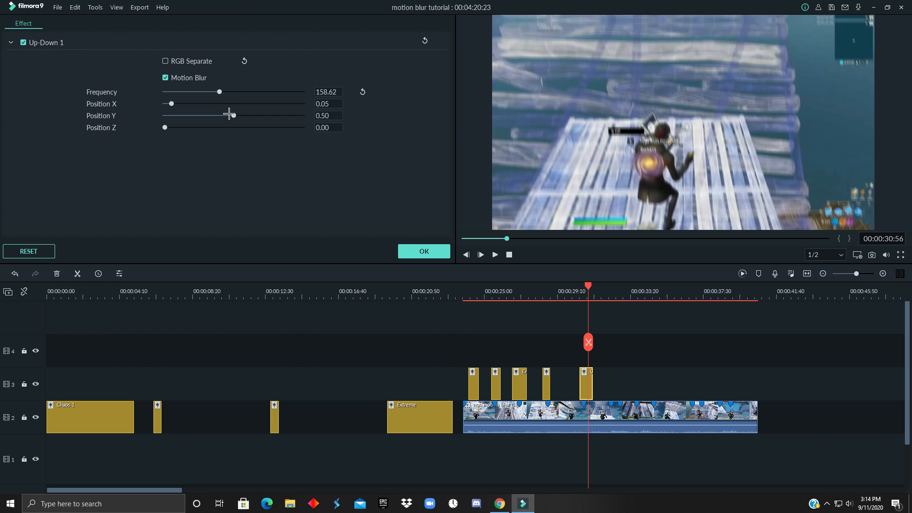
{"action": "left_click_drag", "start_coordinate": [218, 115], "coordinate": [197, 115]}
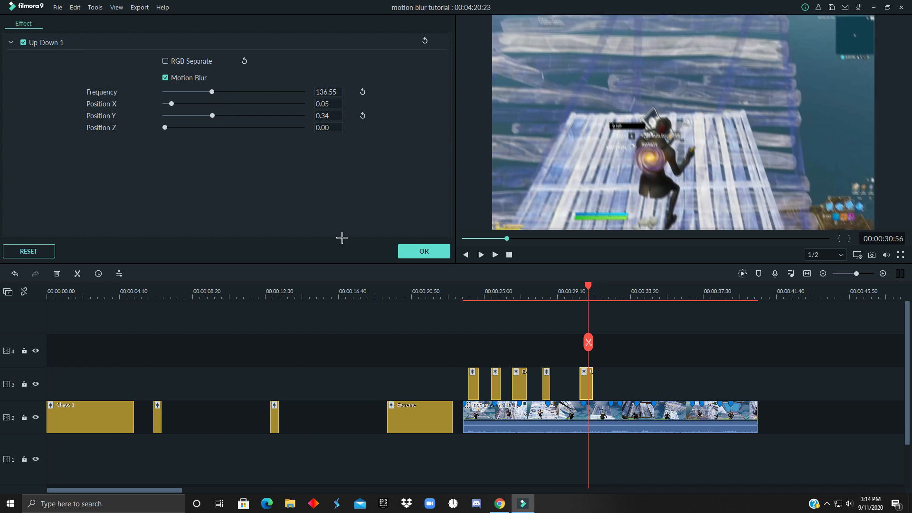
{"action": "left_click", "coordinate": [424, 251]}
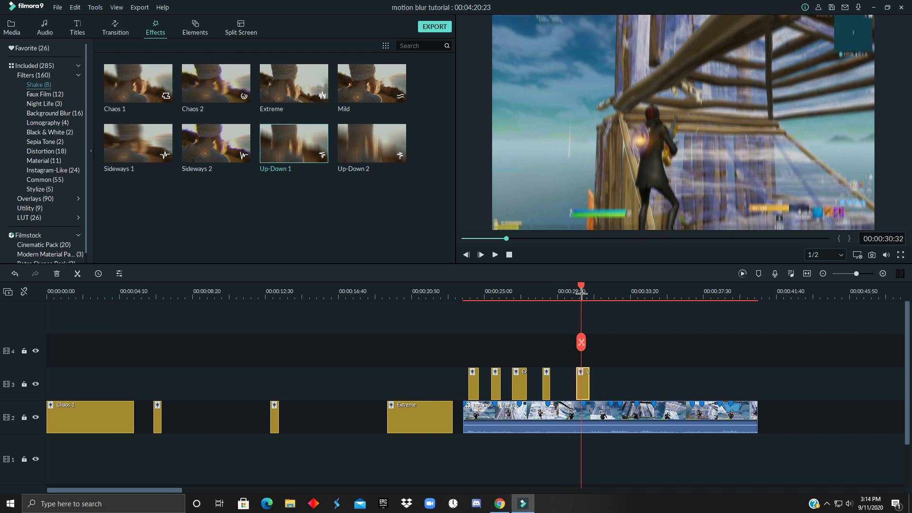
{"action": "left_click_drag", "start_coordinate": [580, 285], "coordinate": [585, 285]}
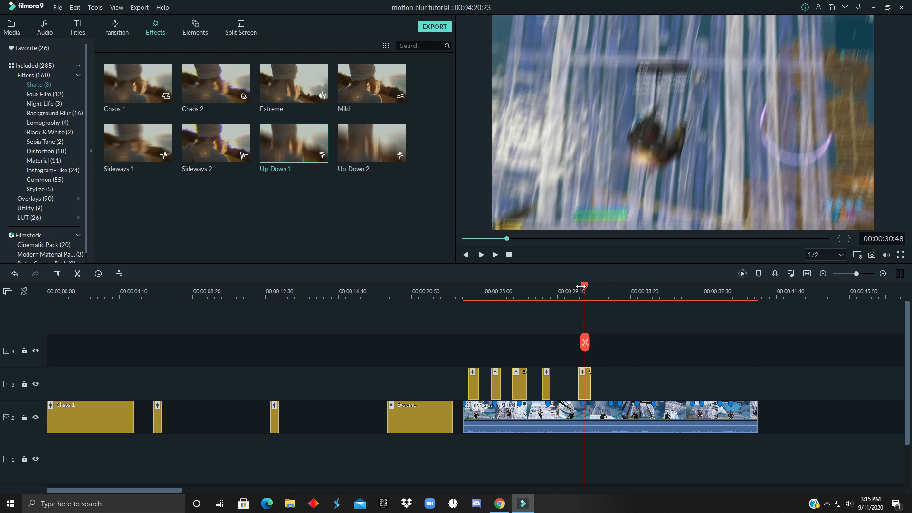
{"action": "left_click", "coordinate": [480, 254]}
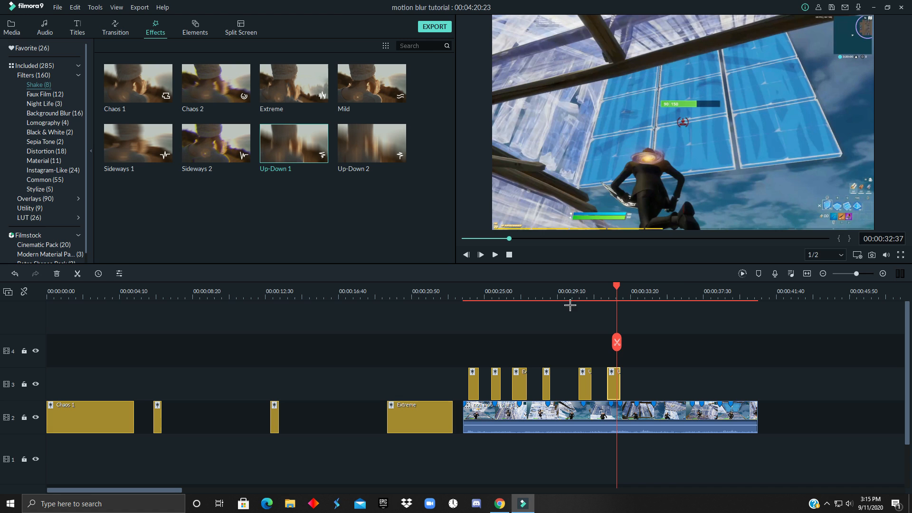
{"action": "mouse_move", "coordinate": [551, 314]}
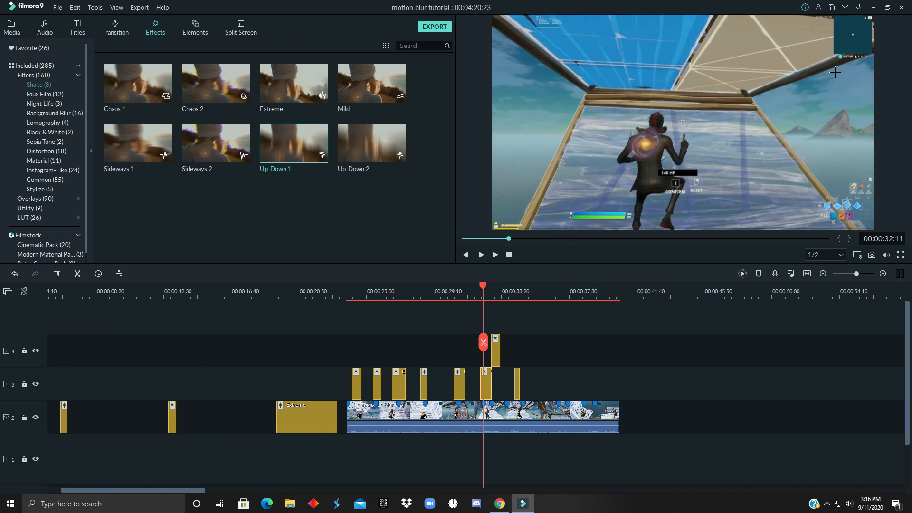
{"action": "mouse_move", "coordinate": [692, 35]}
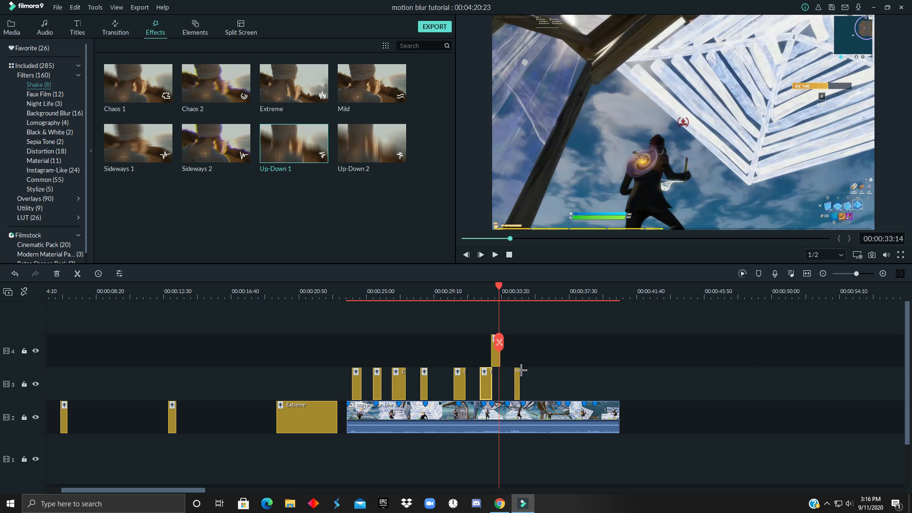
- Confirm one Chaos 1 clip at frequency 56.55 and lower the other's Position X to 0.13
{"action": "double_click", "coordinate": [482, 384]}
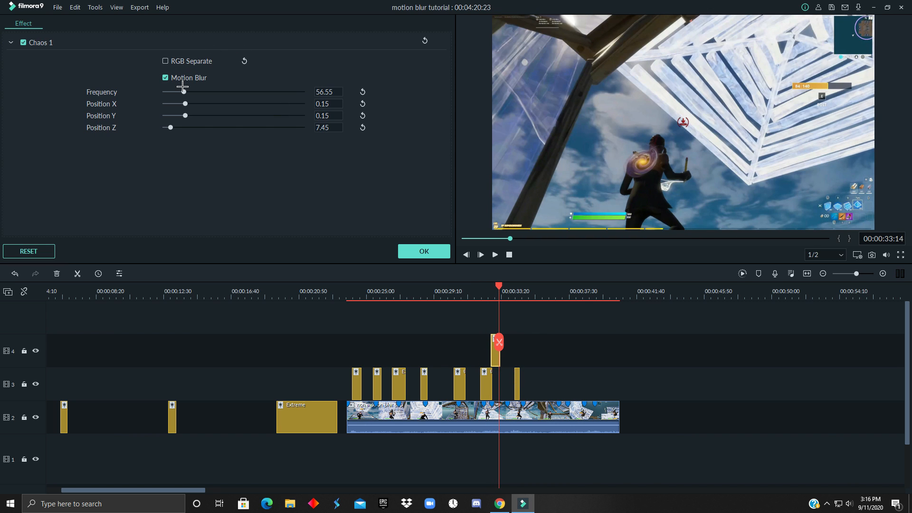
{"action": "left_click", "coordinate": [155, 27]}
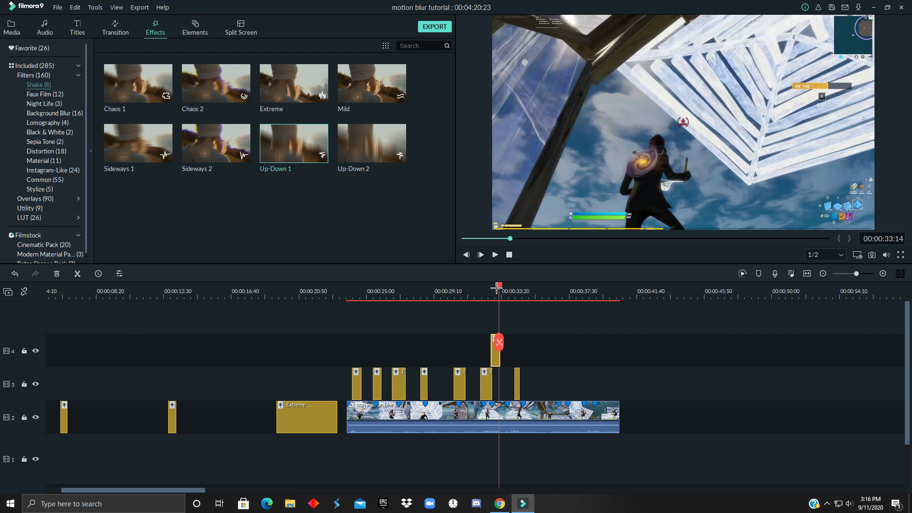
{"action": "left_click", "coordinate": [480, 255]}
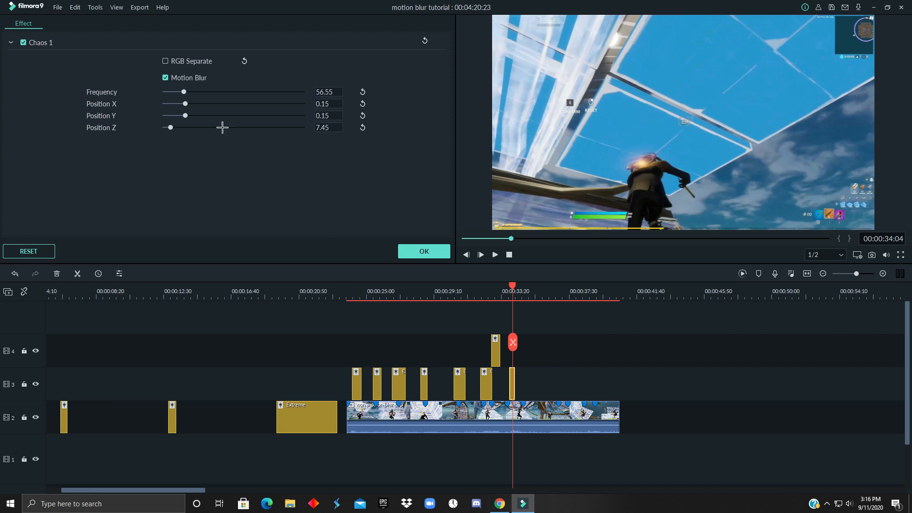
{"action": "mouse_move", "coordinate": [184, 115]}
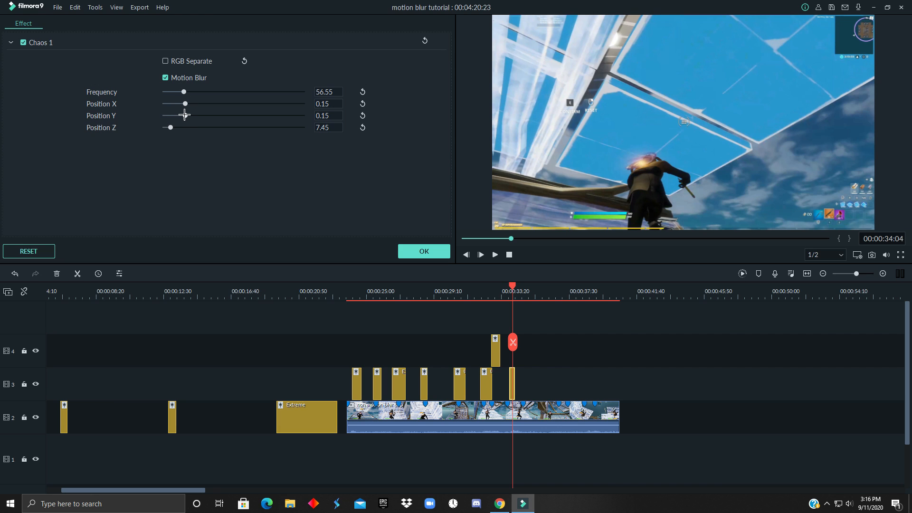
{"action": "left_click_drag", "start_coordinate": [186, 103], "coordinate": [180, 103]}
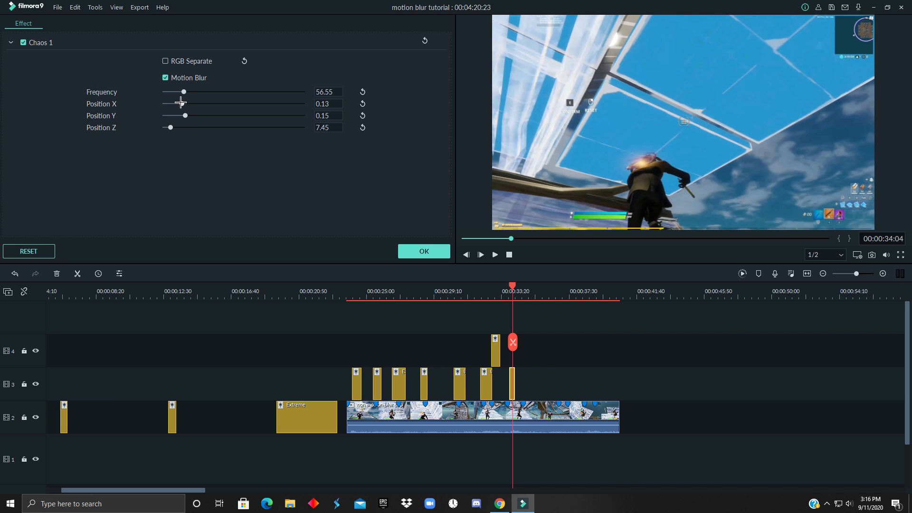
{"action": "left_click_drag", "start_coordinate": [184, 103], "coordinate": [168, 103]}
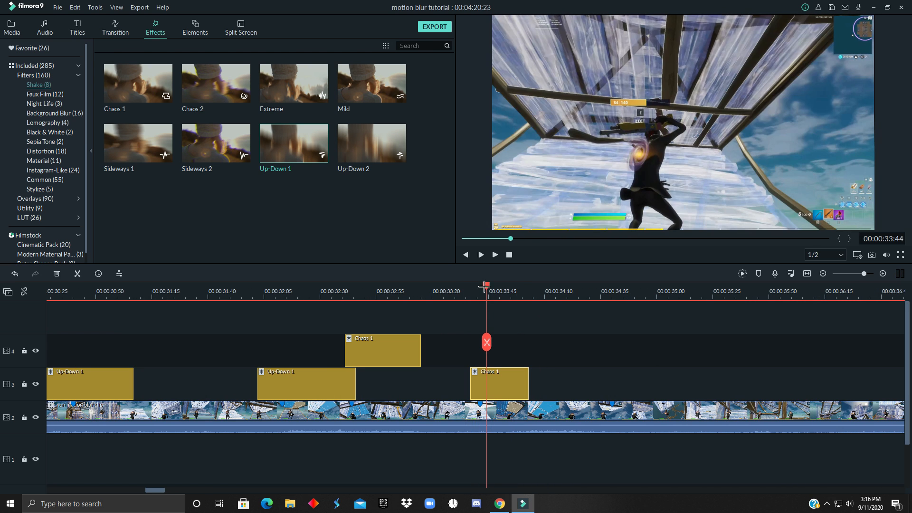
- Confirm the Extreme shake at frequency 60.69 near 34 seconds and check it on the timeline
{"action": "left_click", "coordinate": [549, 286]}
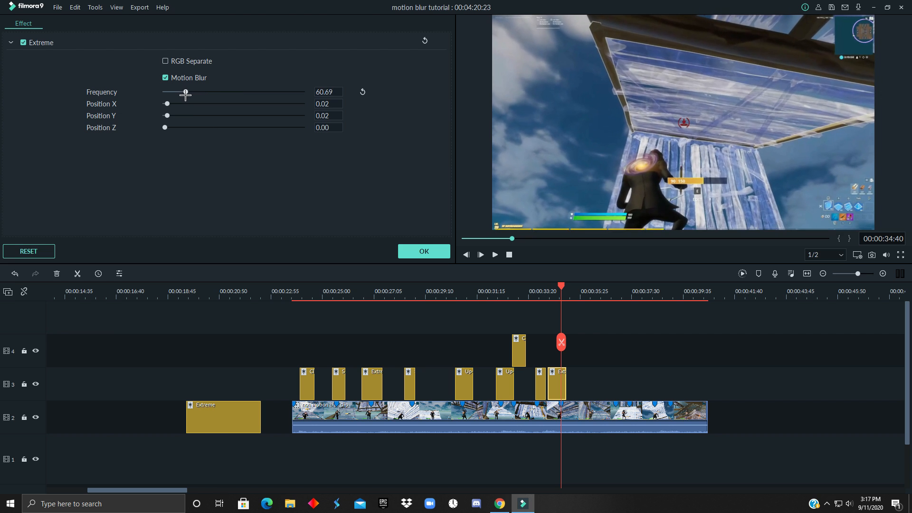
{"action": "left_click", "coordinate": [424, 251]}
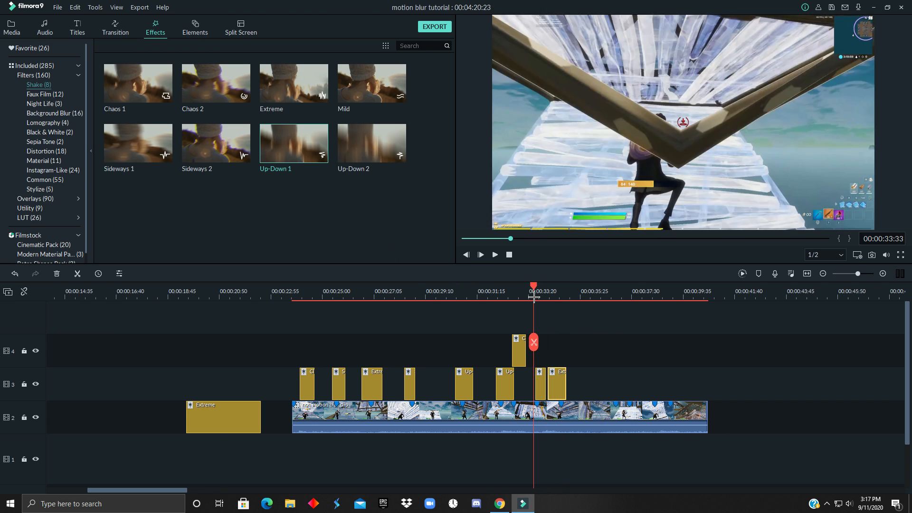
{"action": "left_click", "coordinate": [480, 255]}
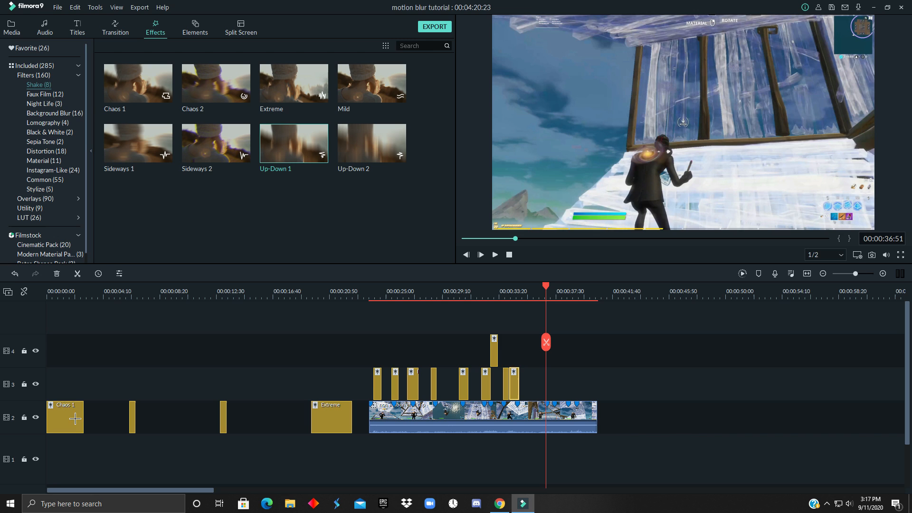
- Place a Chaos 1 clip near 36 s with RGB Separate off and frequency about 78.62
{"action": "left_click_drag", "start_coordinate": [65, 417], "coordinate": [556, 383]}
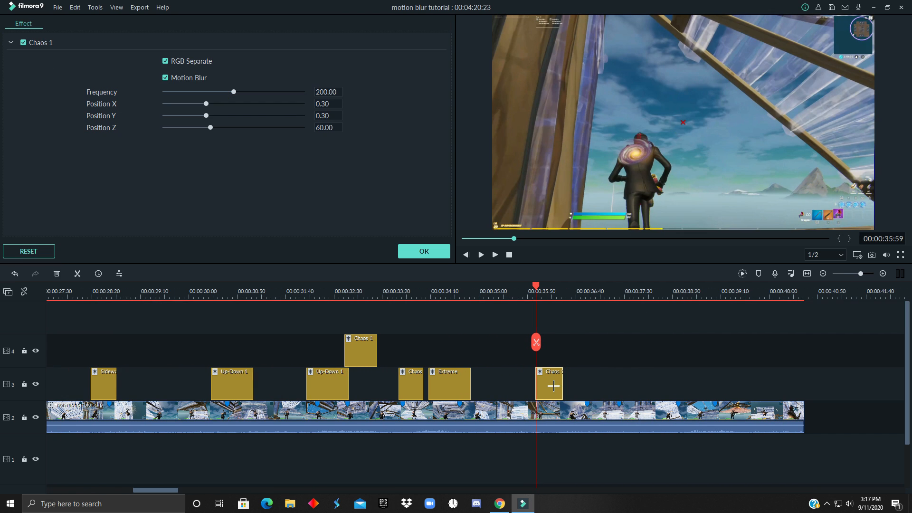
{"action": "left_click", "coordinate": [166, 61]}
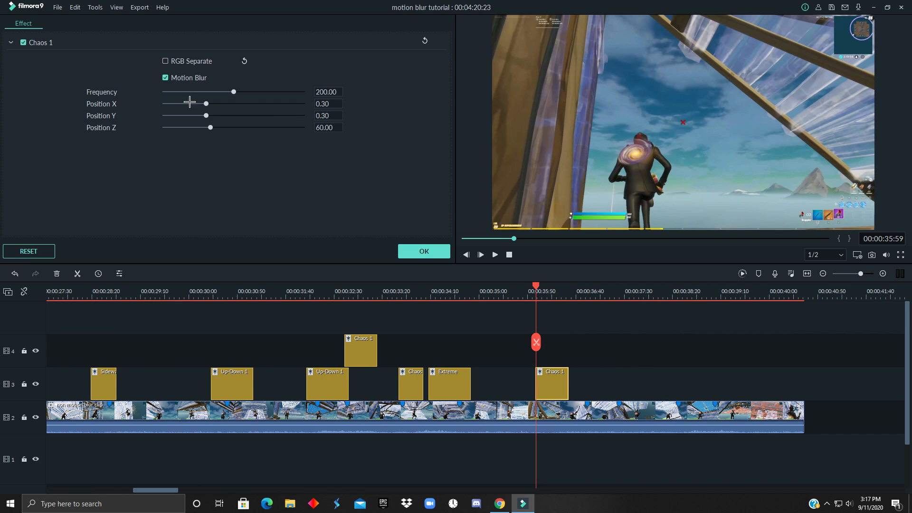
{"action": "left_click_drag", "start_coordinate": [205, 103], "coordinate": [196, 104]}
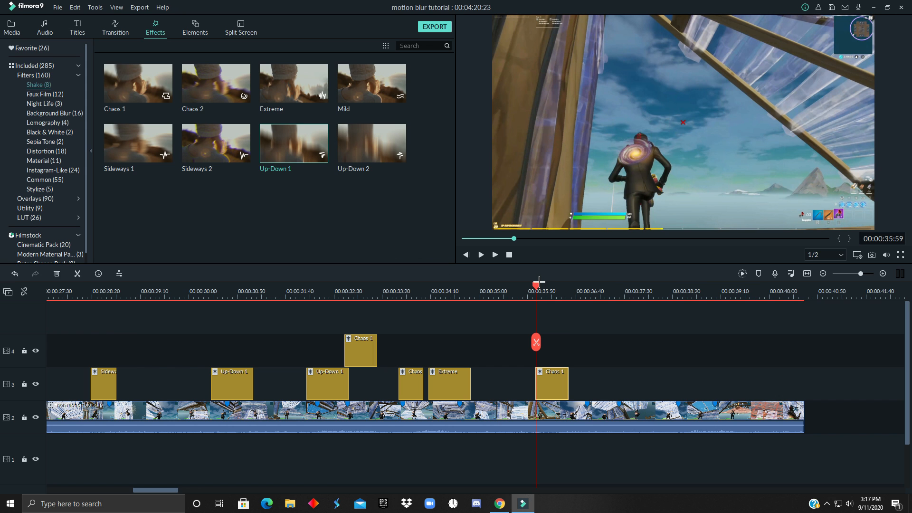
{"action": "left_click", "coordinate": [479, 254]}
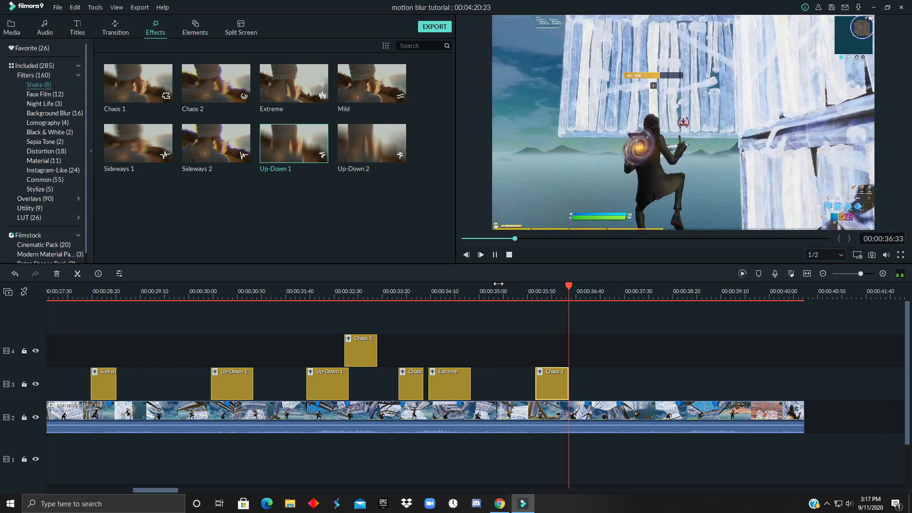
{"action": "left_click", "coordinate": [557, 287]}
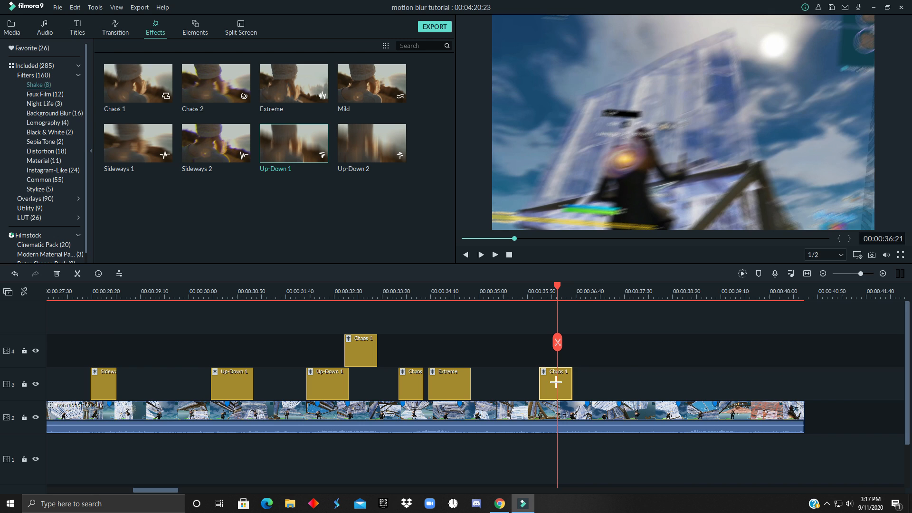
- Reduce the Chaos 1 clip's Position Z to about 40.34 and preview the result
{"action": "double_click", "coordinate": [556, 383]}
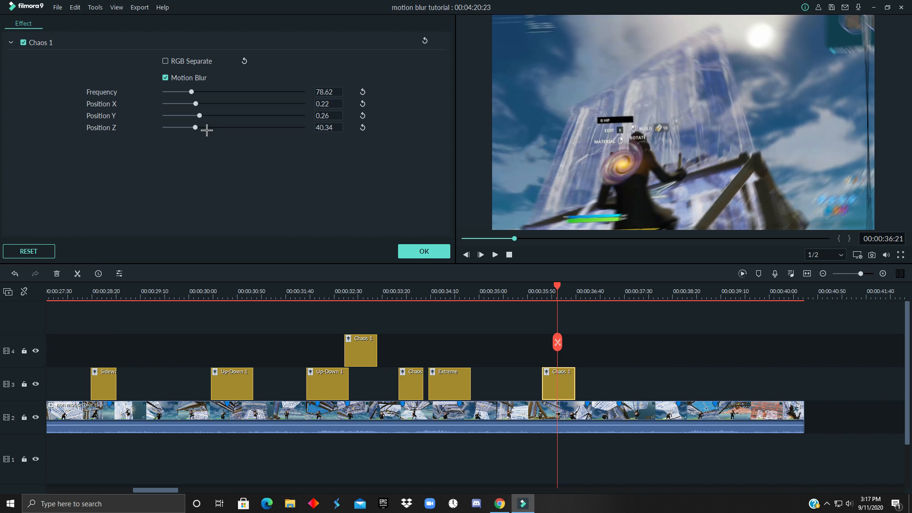
{"action": "left_click_drag", "start_coordinate": [194, 127], "coordinate": [173, 127]}
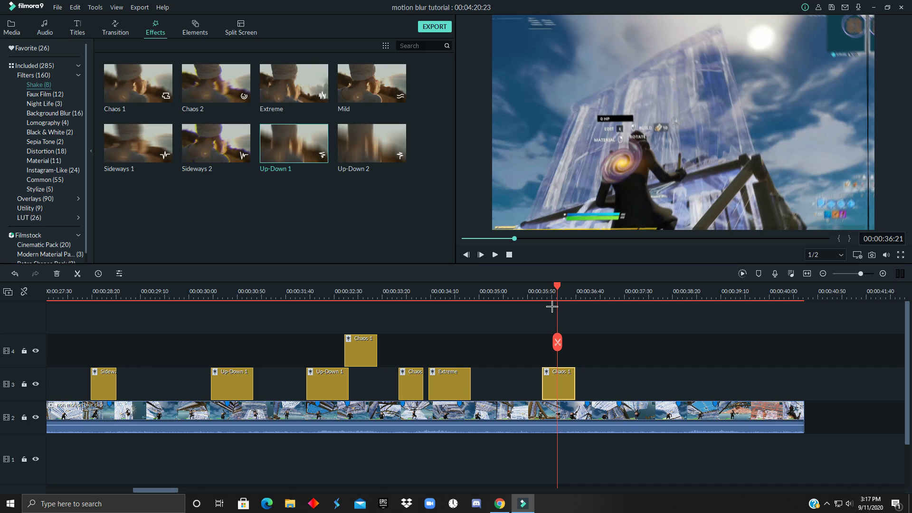
{"action": "left_click", "coordinate": [481, 255]}
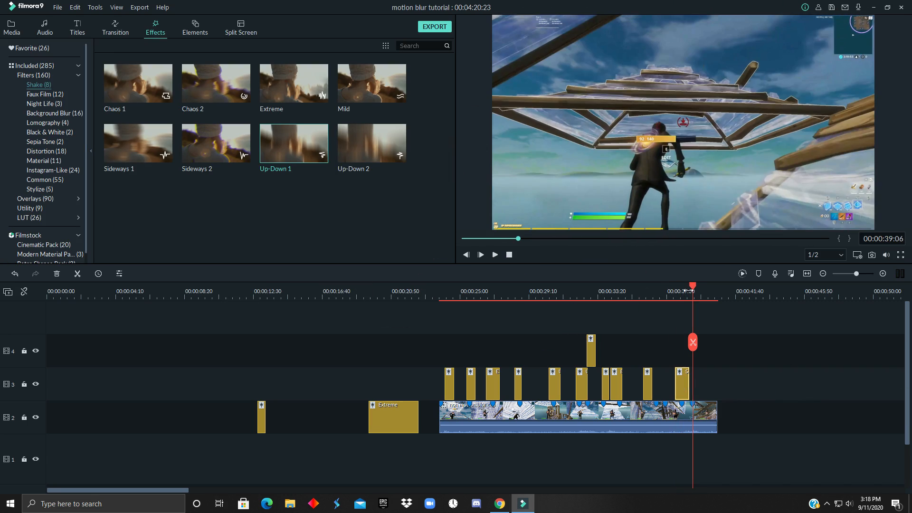
- Lower the Sideways 1 clip's shake frequency to about 56.55 and preview it
{"action": "left_click", "coordinate": [481, 254]}
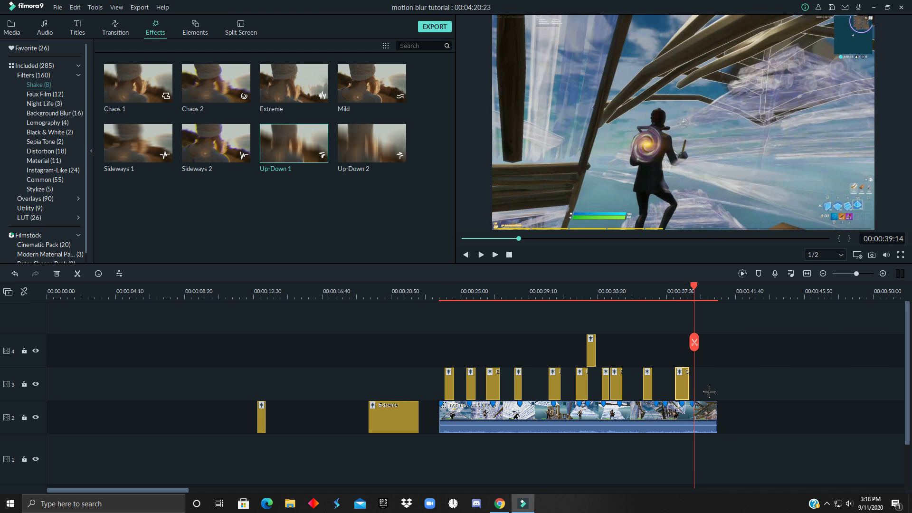
{"action": "double_click", "coordinate": [683, 383]}
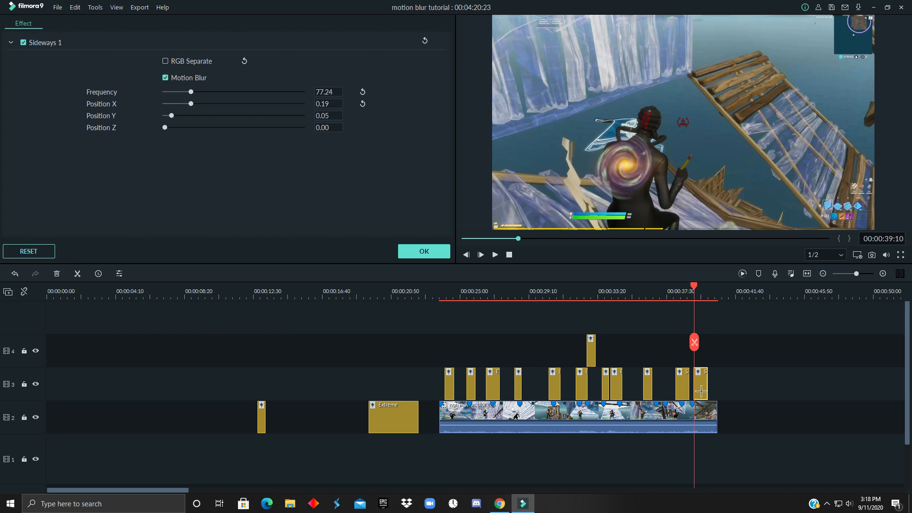
{"action": "left_click_drag", "start_coordinate": [191, 91], "coordinate": [183, 91]}
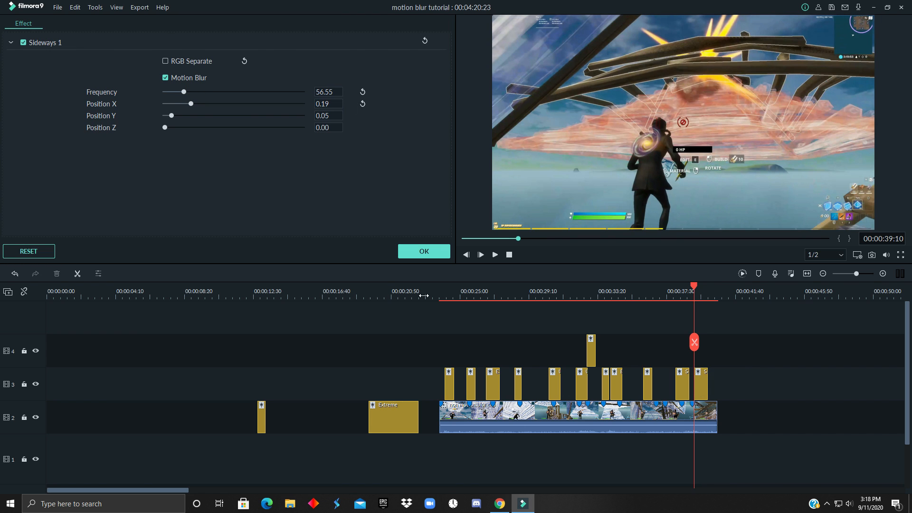
{"action": "left_click", "coordinate": [423, 251]}
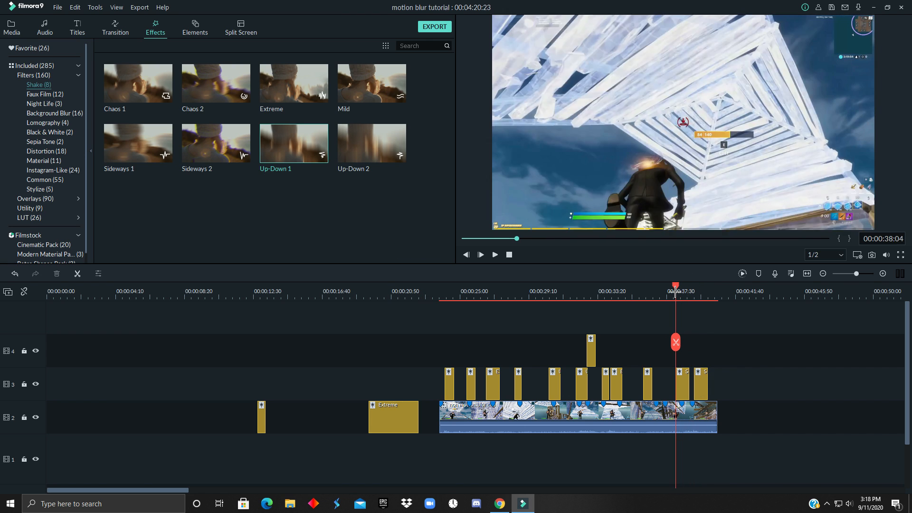
{"action": "left_click", "coordinate": [480, 255]}
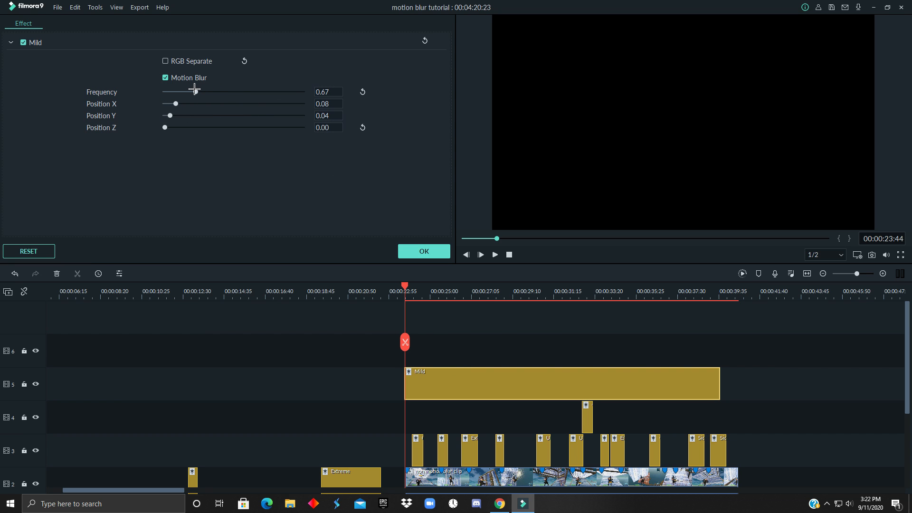
- Apply reduced Mild settings (frequency 0.31, positions 0.06 and 0.03) and play back the gameplay
{"action": "left_click", "coordinate": [423, 250]}
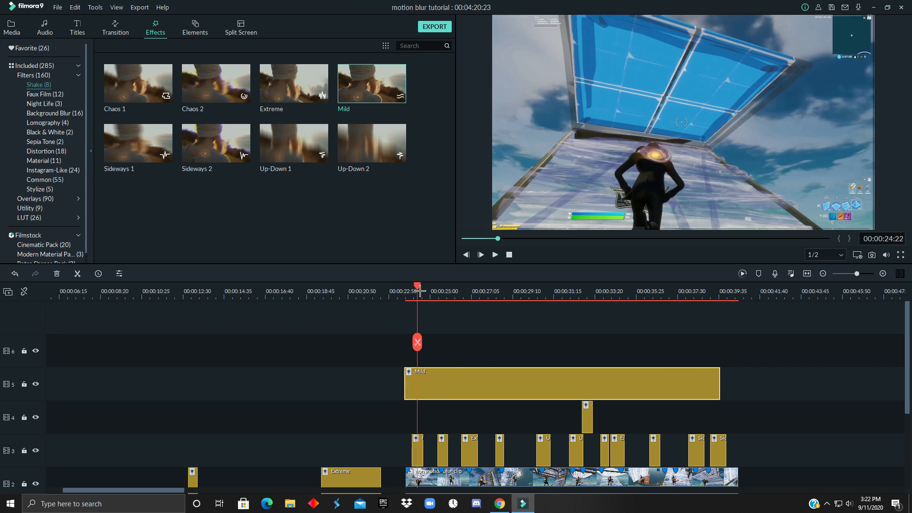
{"action": "left_click_drag", "start_coordinate": [418, 301], "coordinate": [409, 301]}
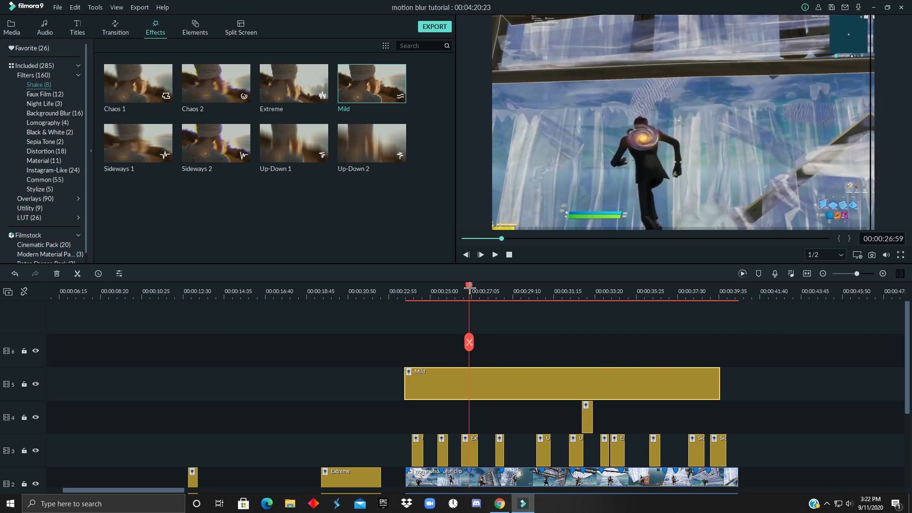
{"action": "left_click", "coordinate": [524, 291]}
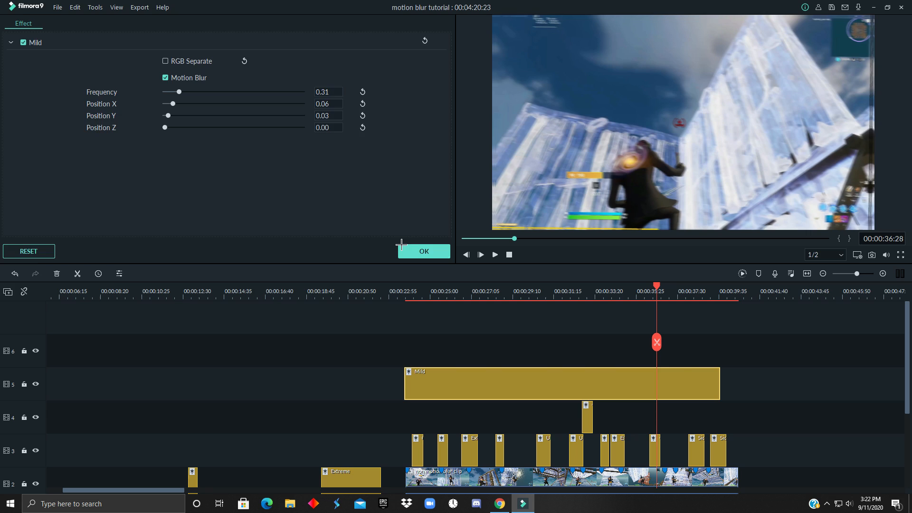
{"action": "left_click", "coordinate": [423, 251]}
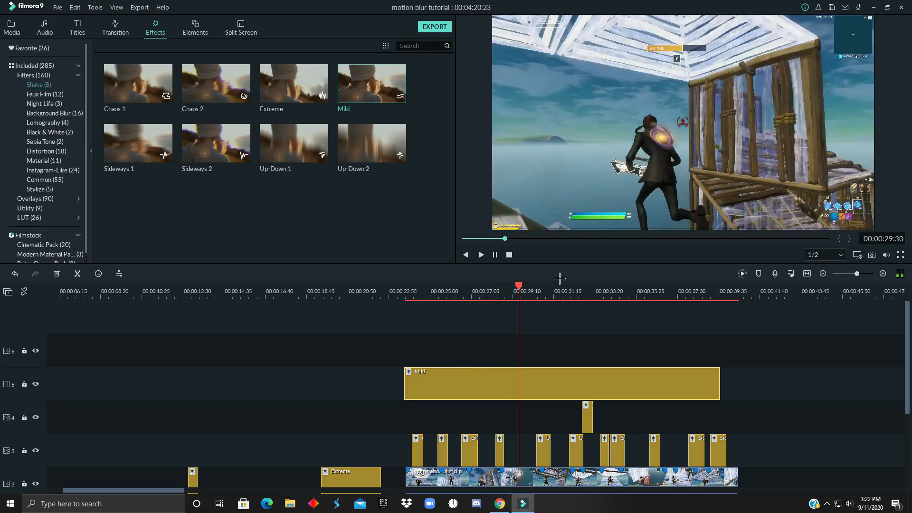
{"action": "left_click", "coordinate": [558, 291]}
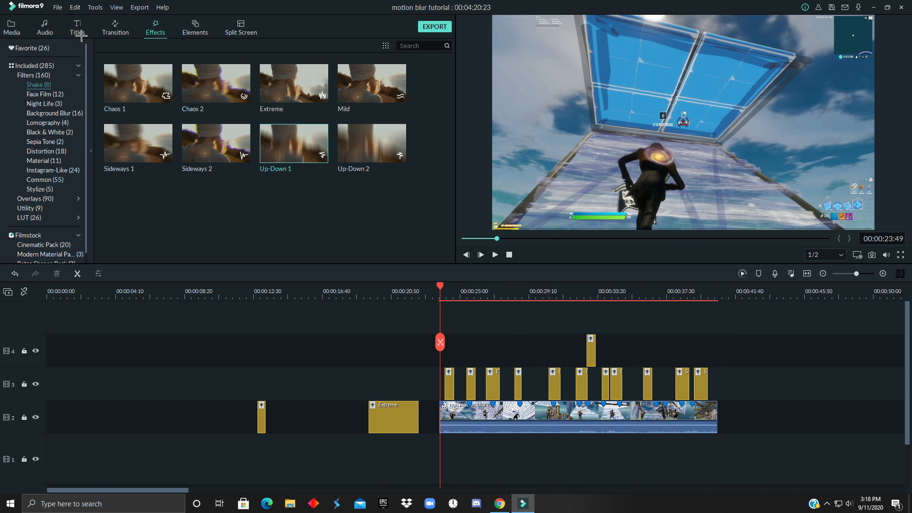
{"action": "mouse_move", "coordinate": [137, 83]}
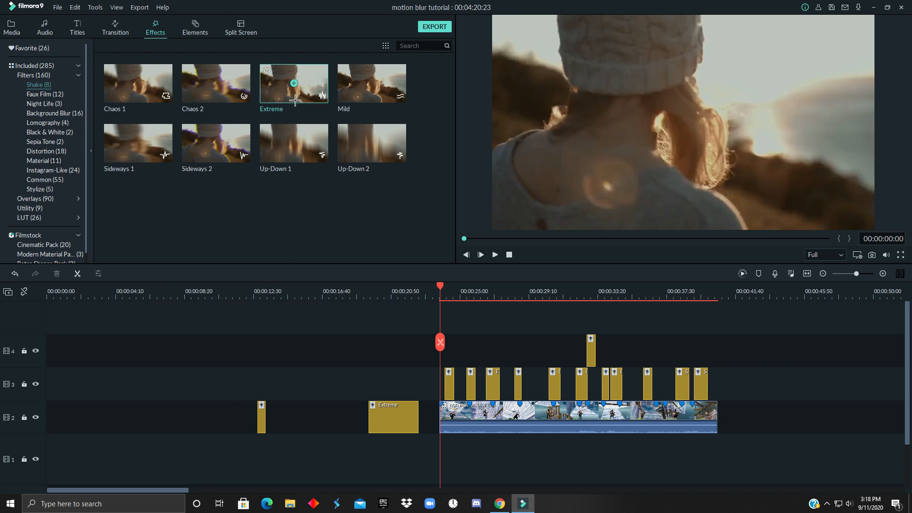
{"action": "mouse_move", "coordinate": [286, 108]}
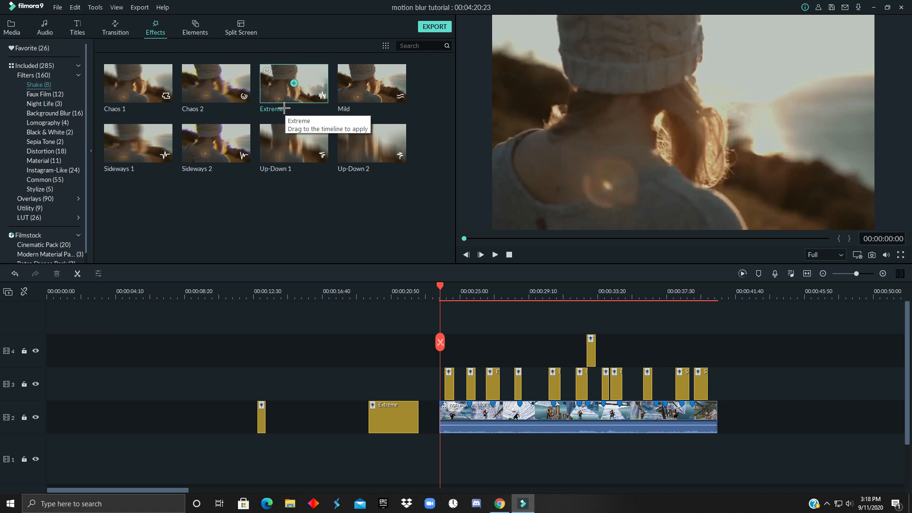
{"action": "mouse_move", "coordinate": [321, 95]}
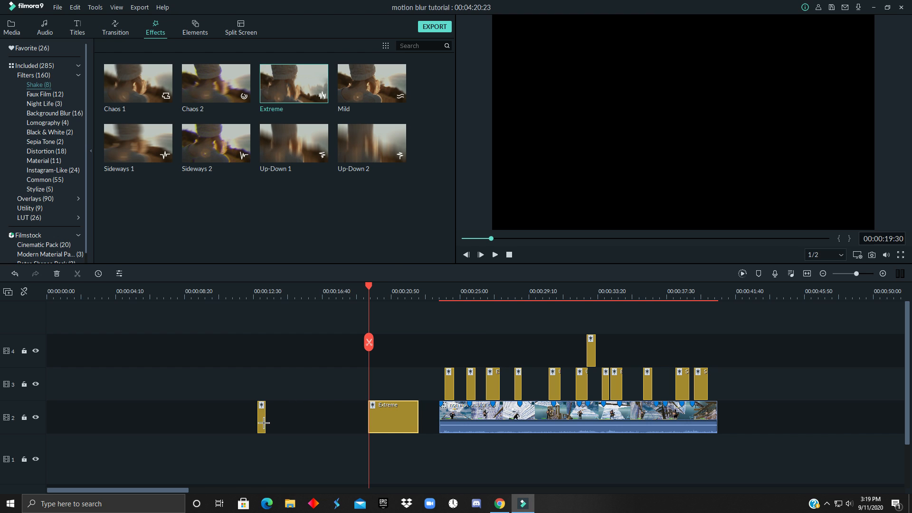
{"action": "double_click", "coordinate": [261, 416]}
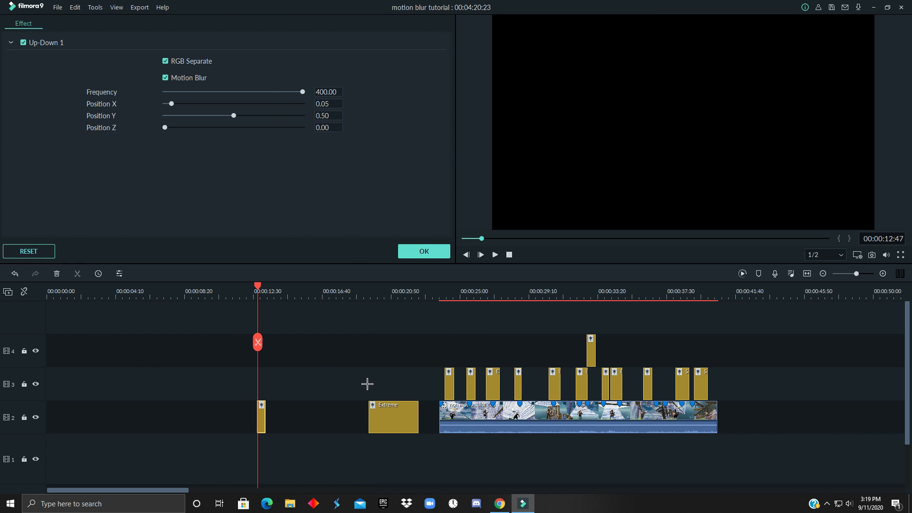
{"action": "left_click", "coordinate": [424, 251]}
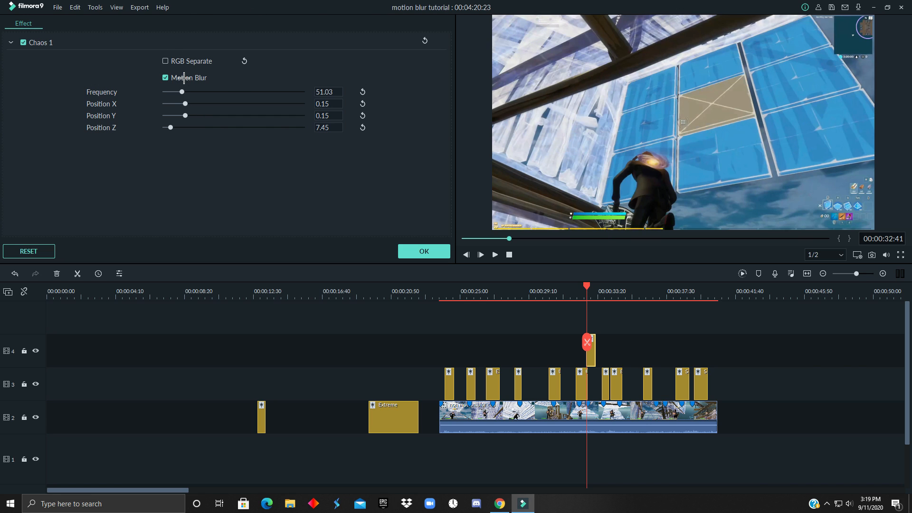
{"action": "mouse_move", "coordinate": [195, 93]}
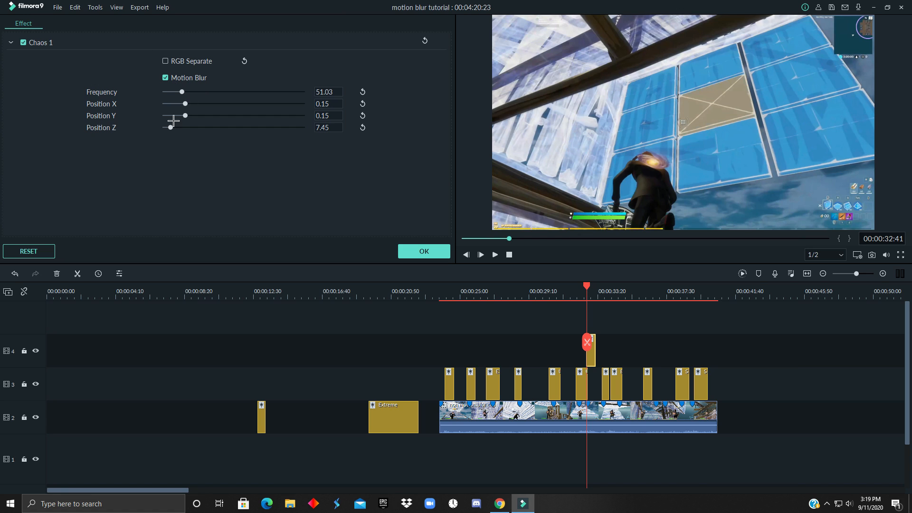
{"action": "mouse_move", "coordinate": [569, 401]}
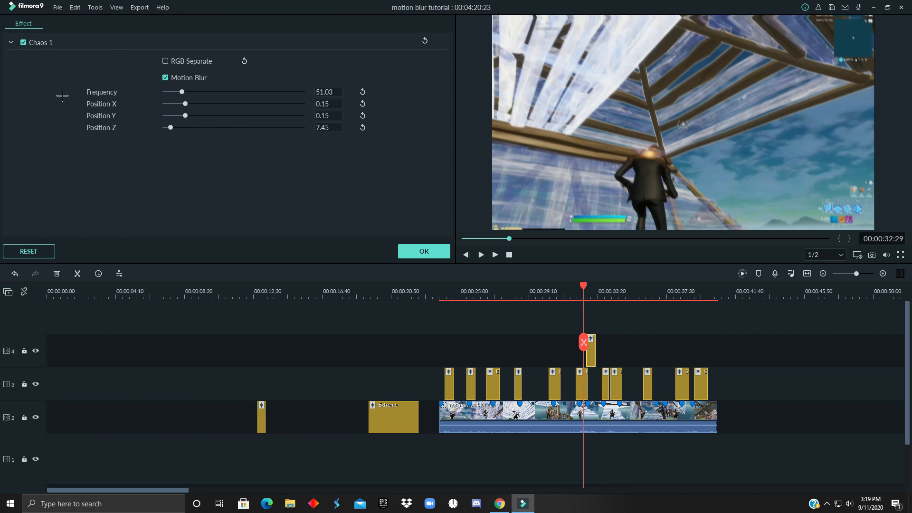
{"action": "left_click", "coordinate": [424, 251]}
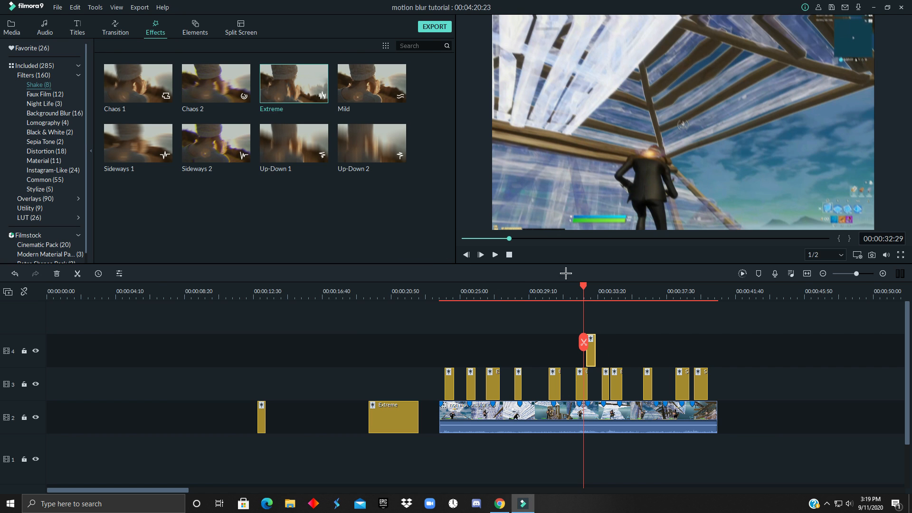